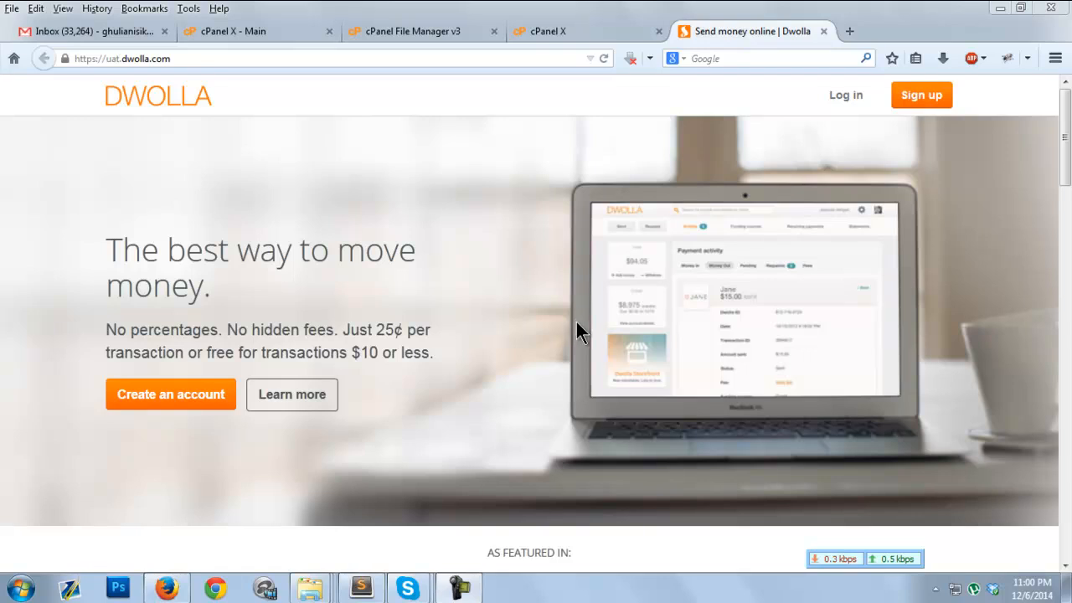
mouse_move(574, 234)
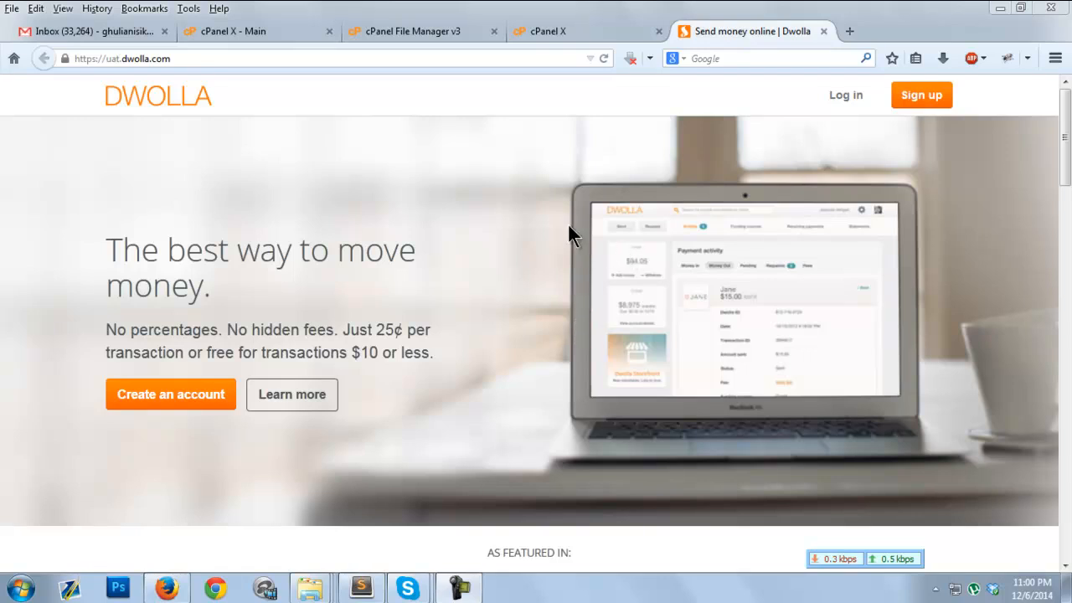
mouse_move(536, 414)
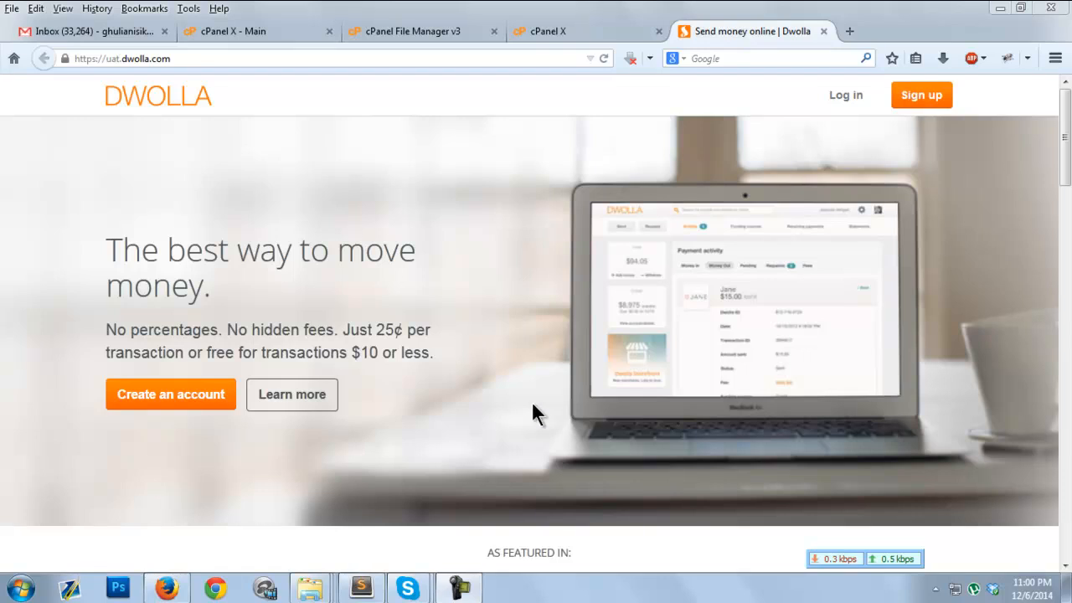
mouse_move(494, 226)
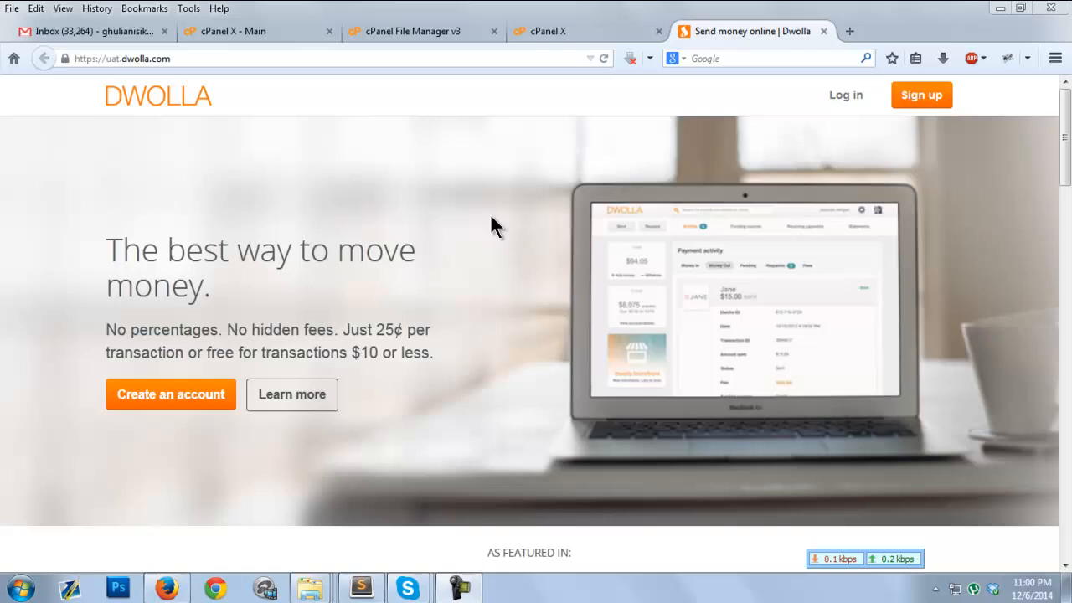
mouse_move(488, 243)
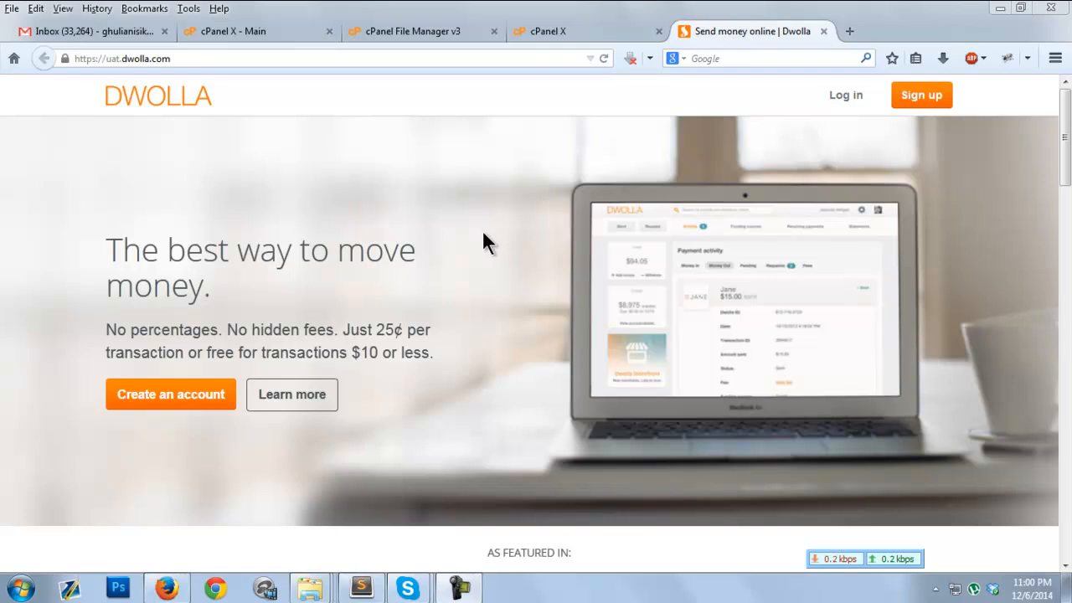
mouse_move(389, 329)
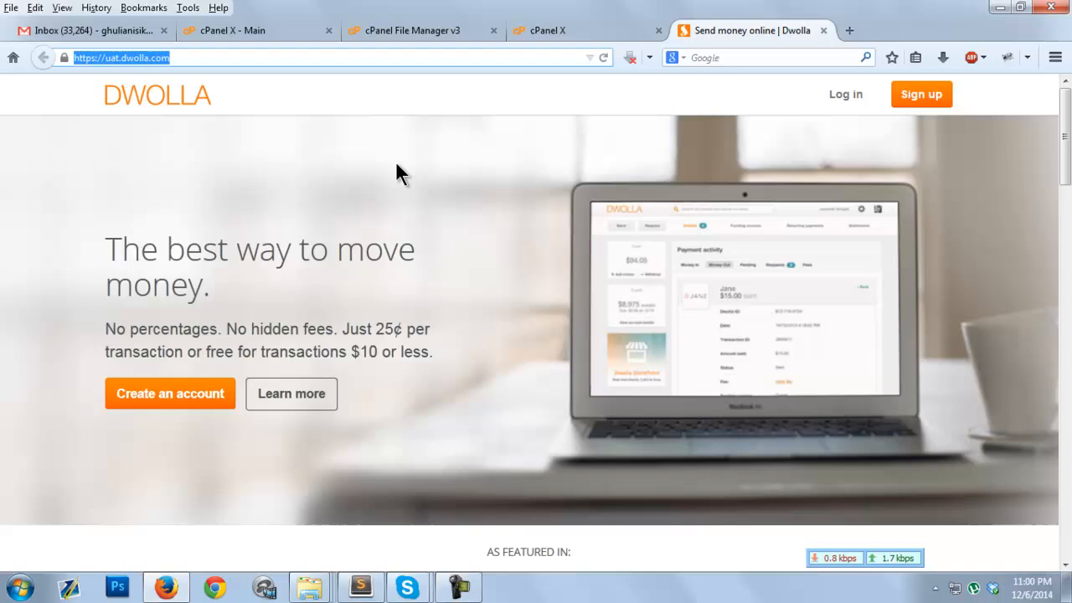
mouse_move(307, 226)
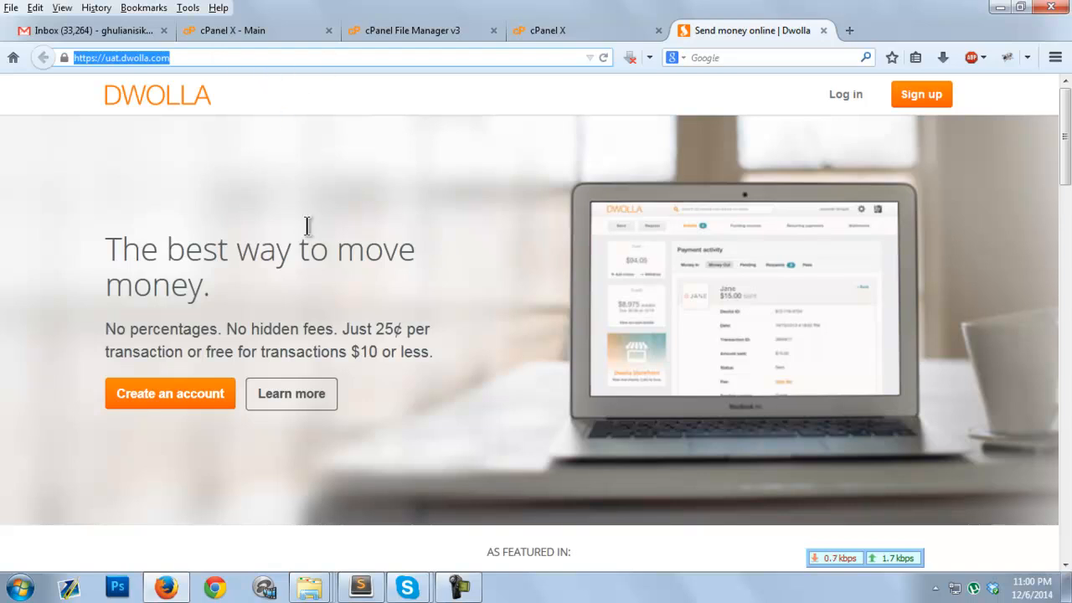
mouse_move(260, 293)
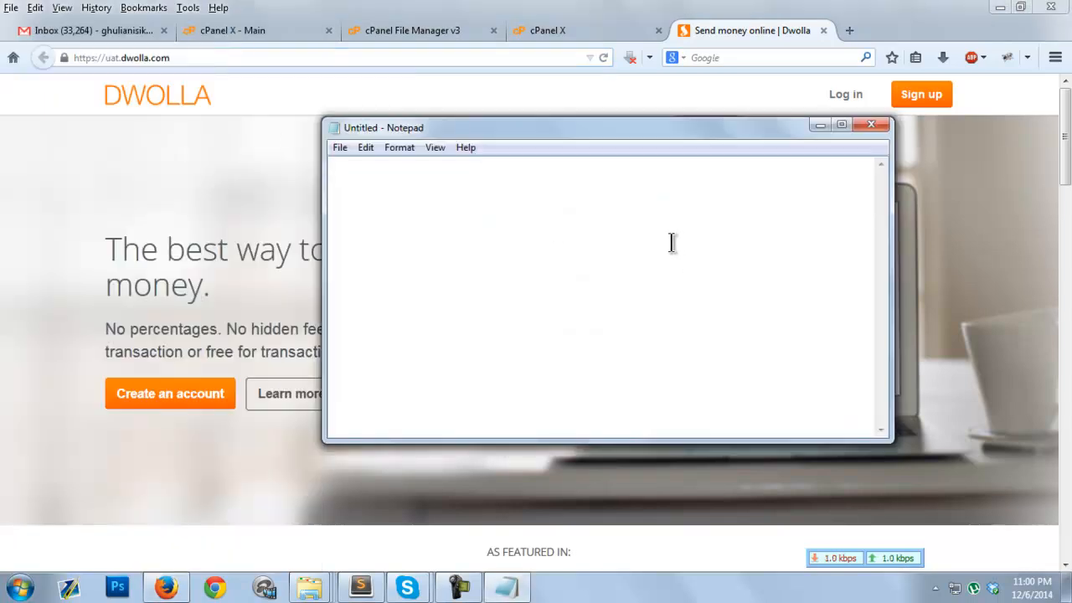
text(https://uat.dwolla.com/)
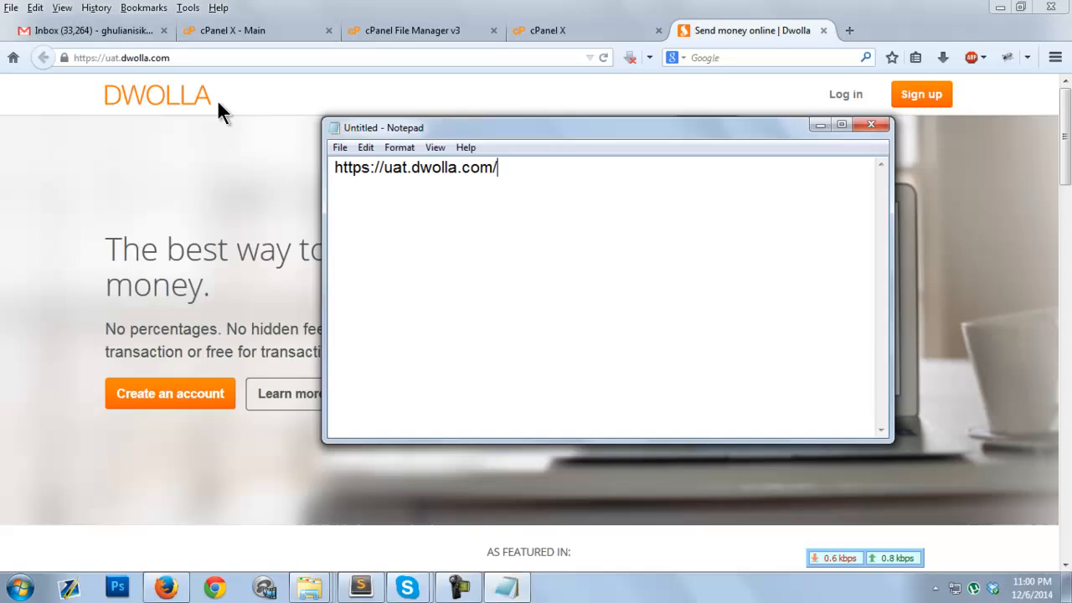
click(122, 57)
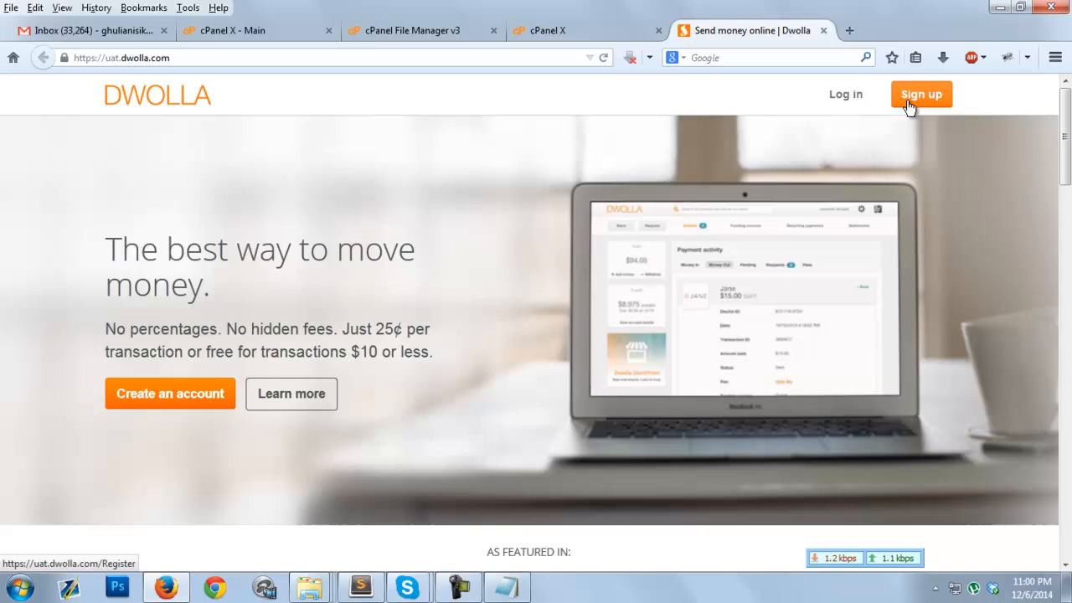
click(921, 94)
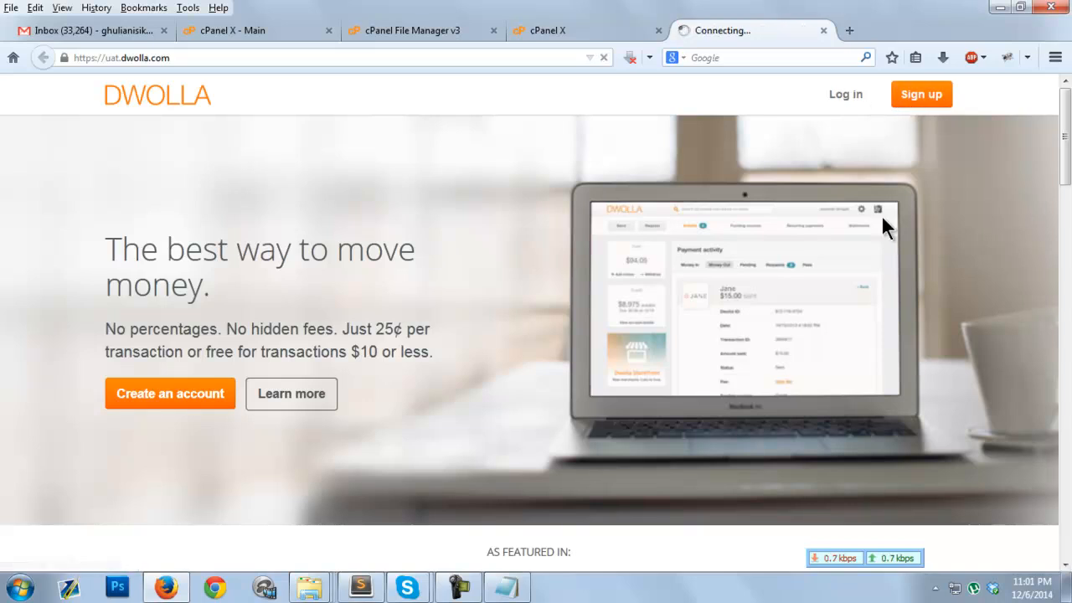
click(845, 94)
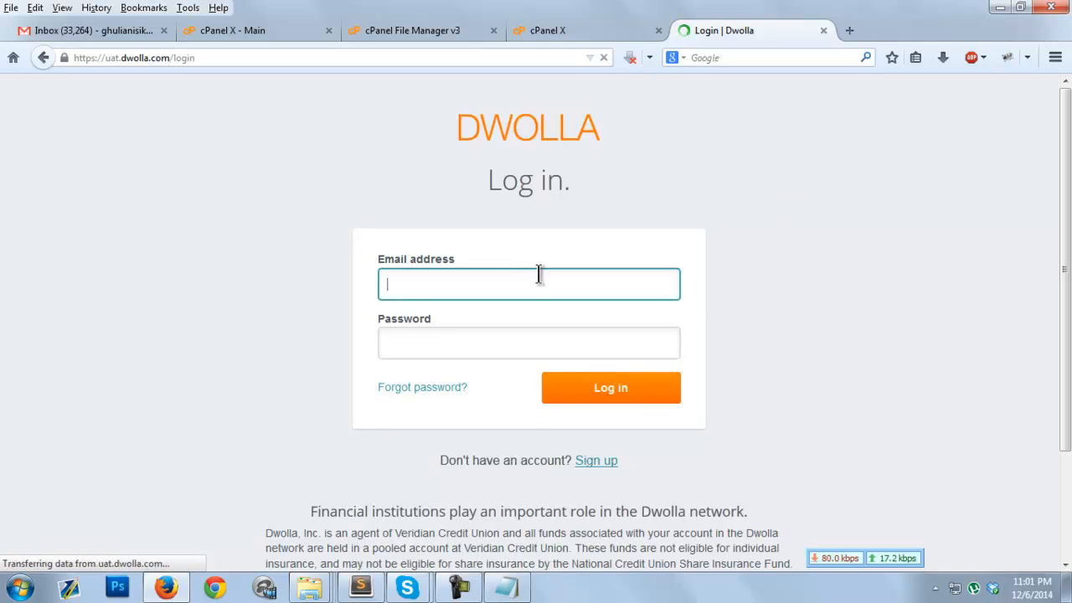
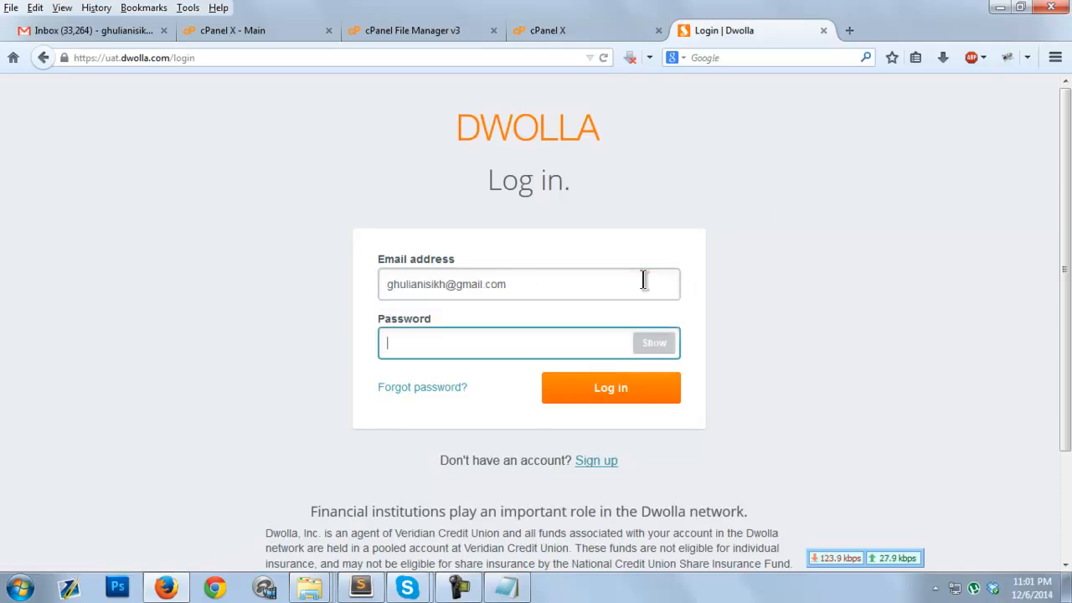
text(password)
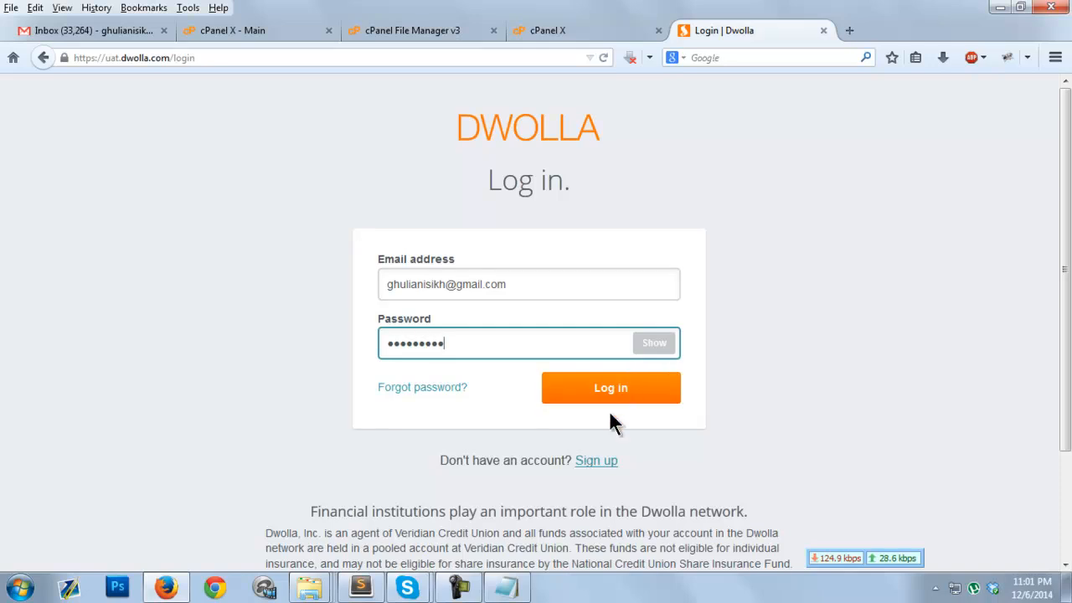
click(610, 387)
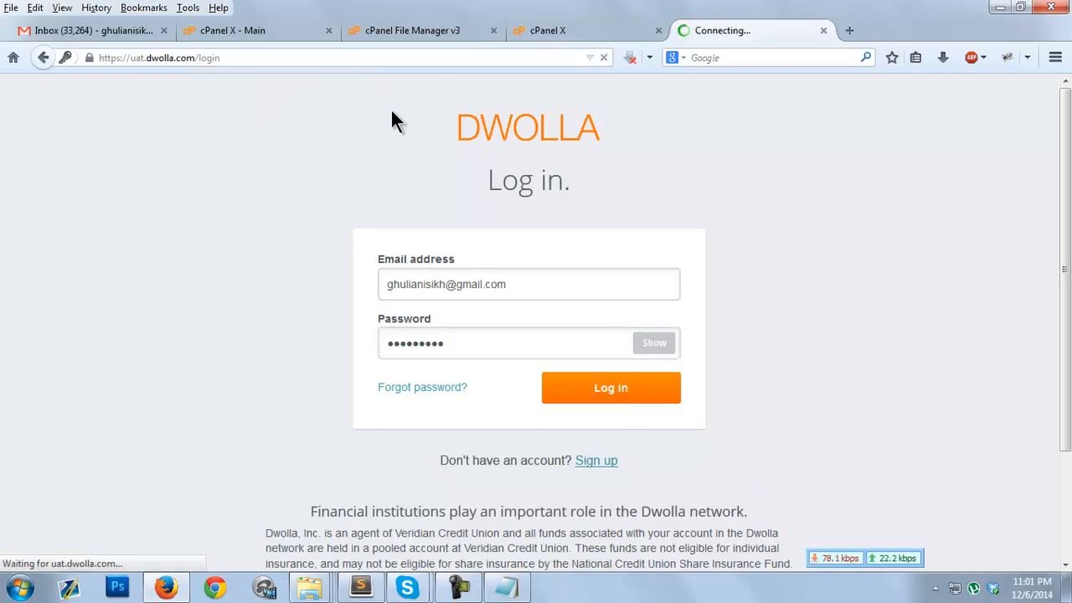
click(611, 388)
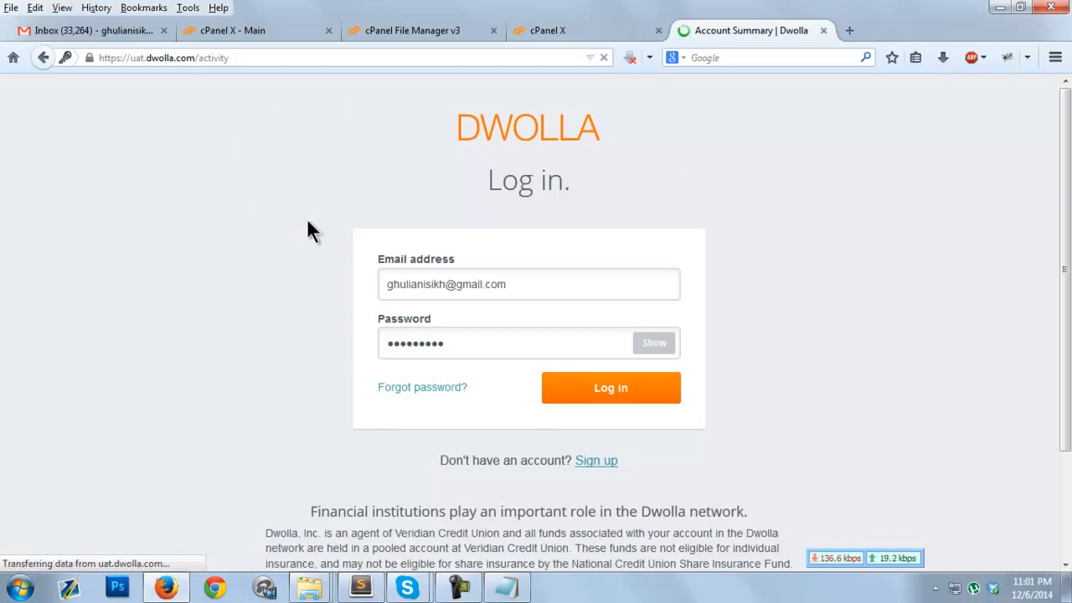
mouse_move(574, 120)
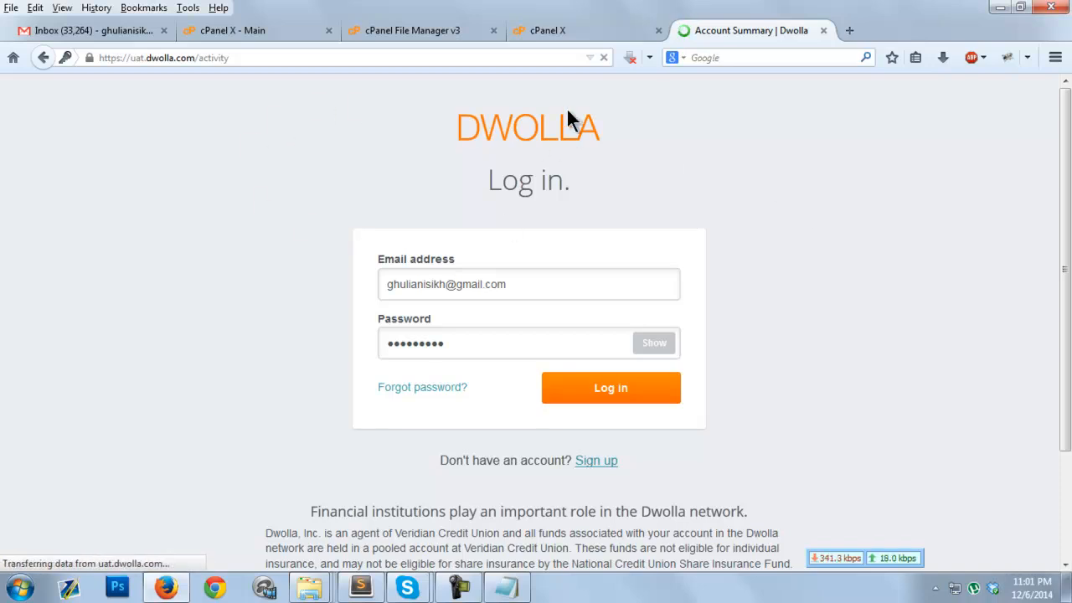
click(611, 387)
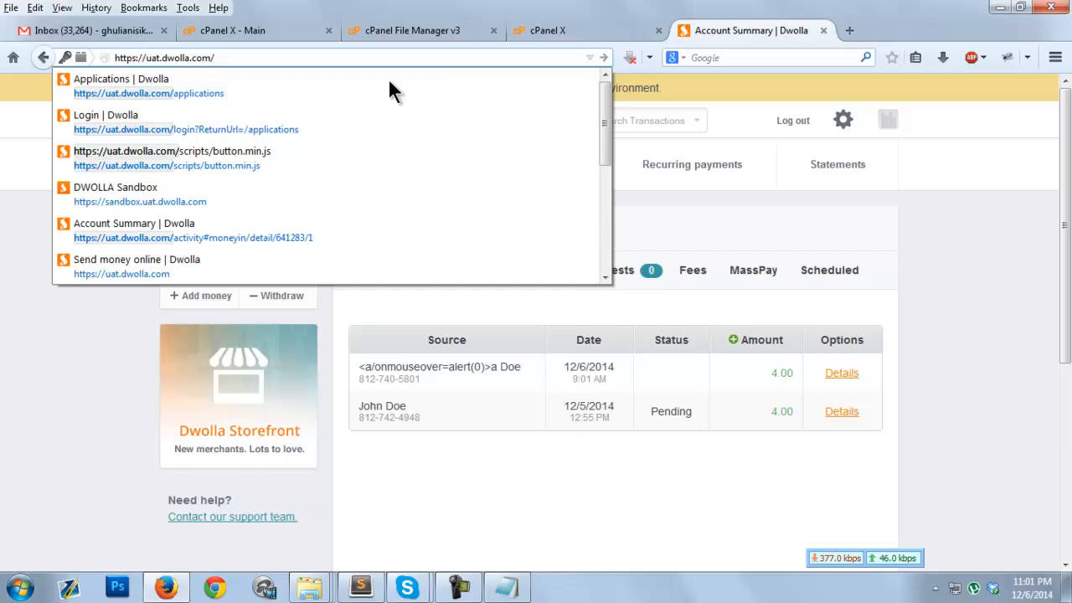
Load uat.dwolla.com/applications and start a new Application Registration form.
text(applications)
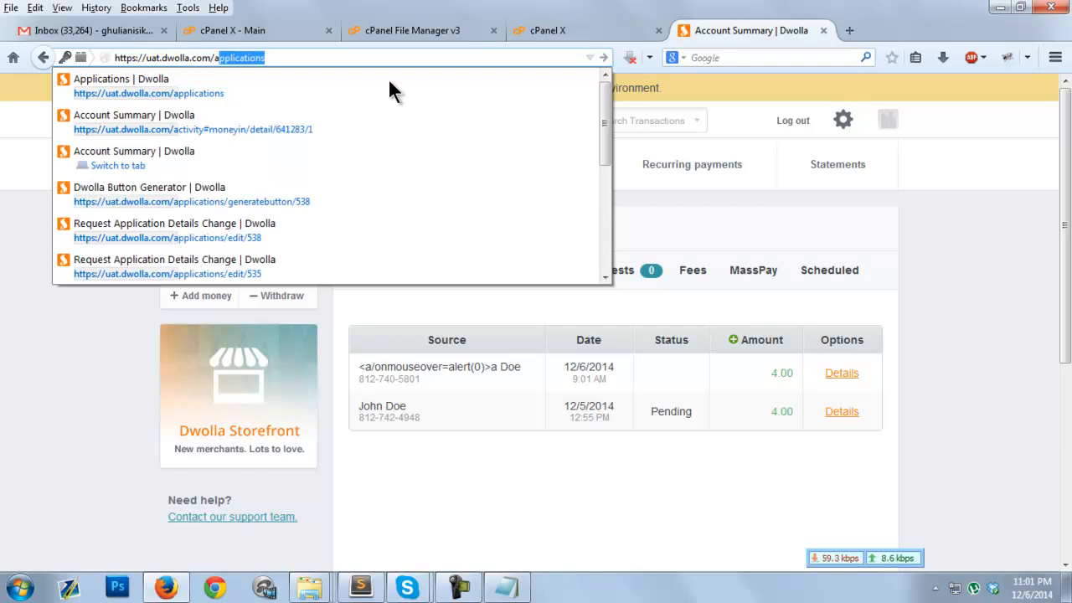
click(120, 79)
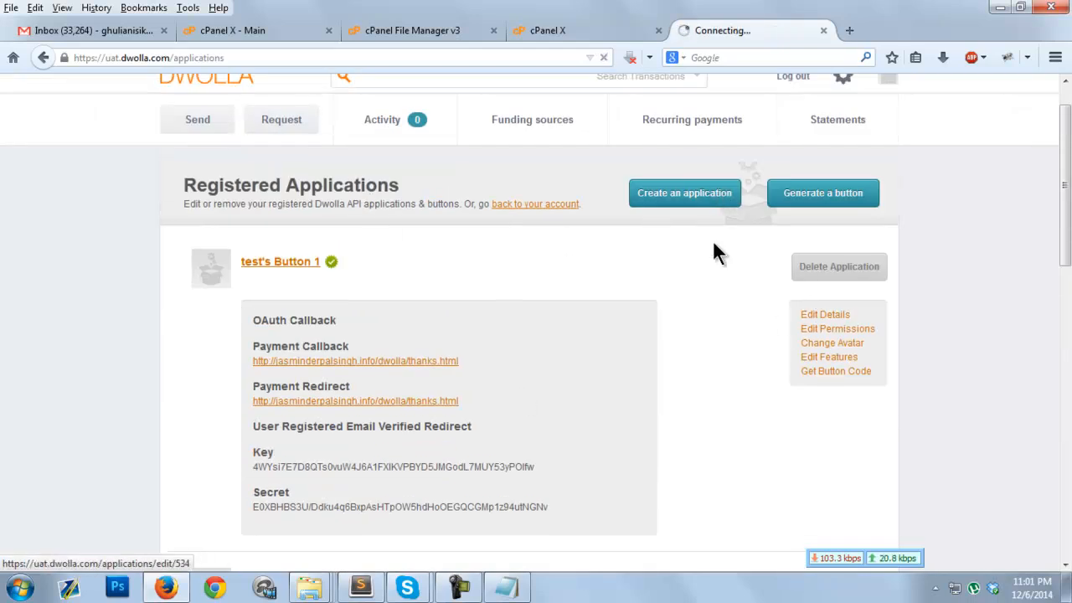
click(684, 193)
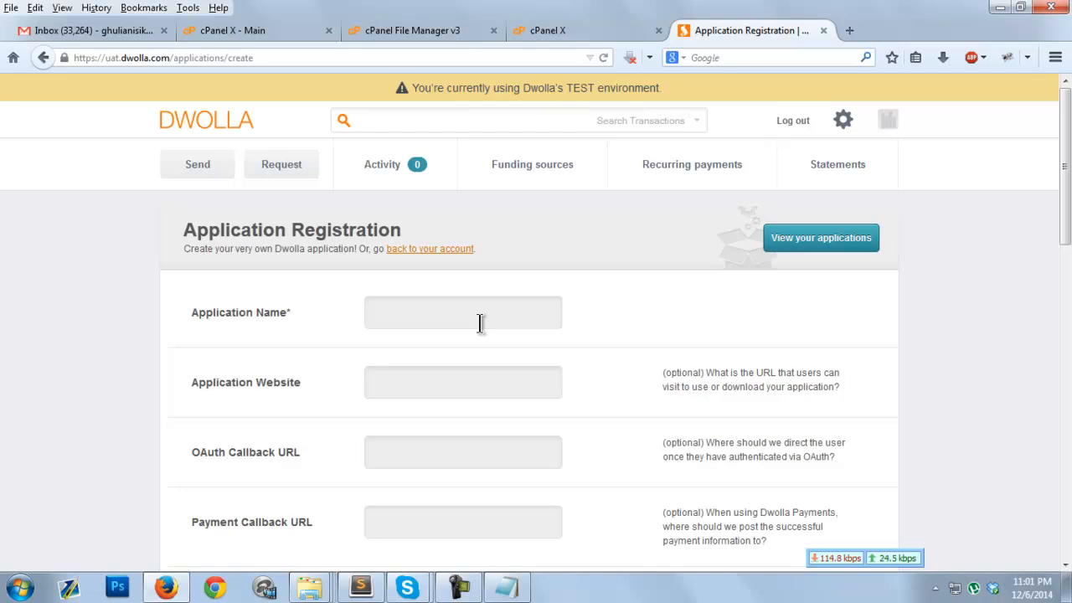
Register application testing123 with website and callback URLs, all permissions and accepted Terms of Service.
text(testing123)
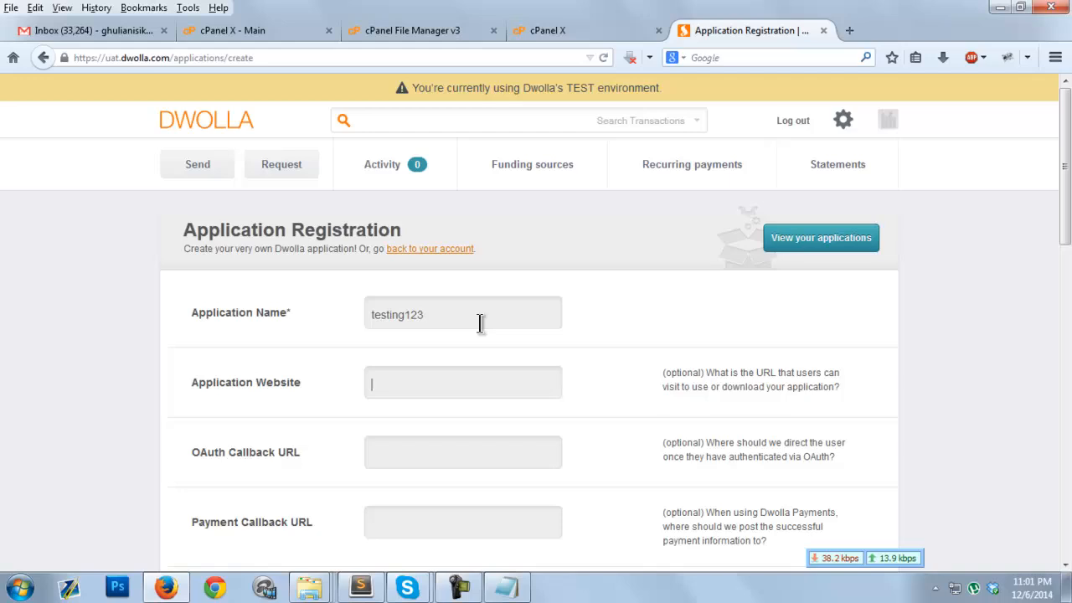
text(ht)
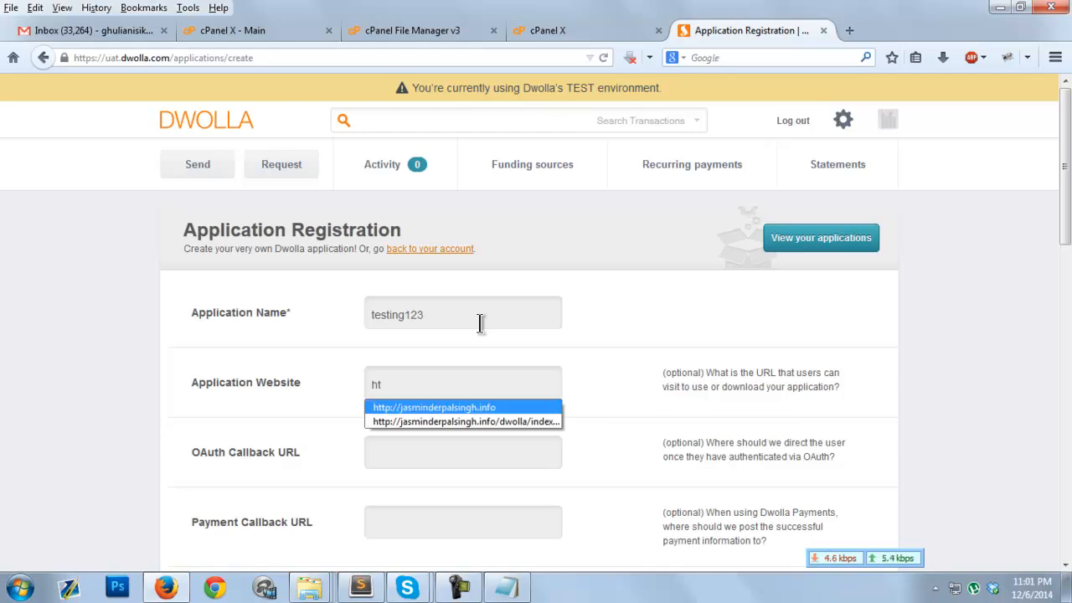
click(433, 408)
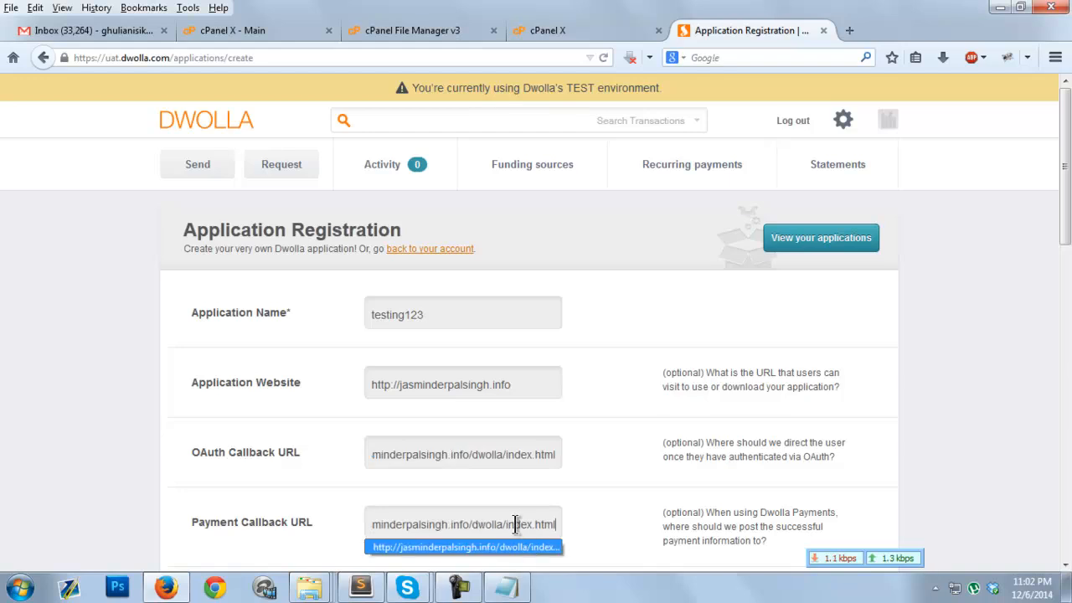
scroll(down, 3)
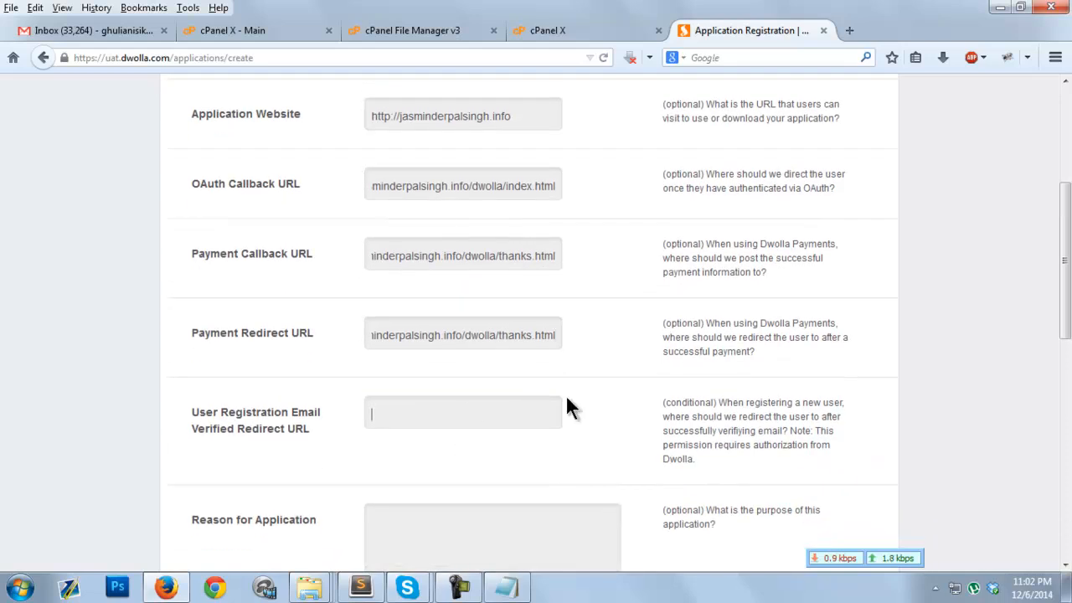
scroll(down, 3)
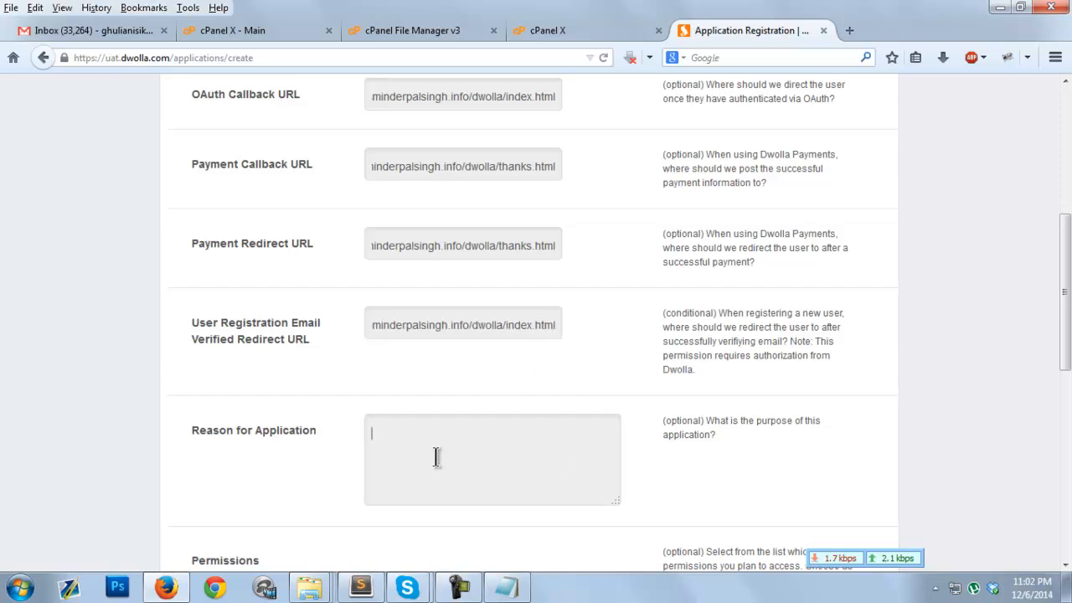
scroll(down, 3)
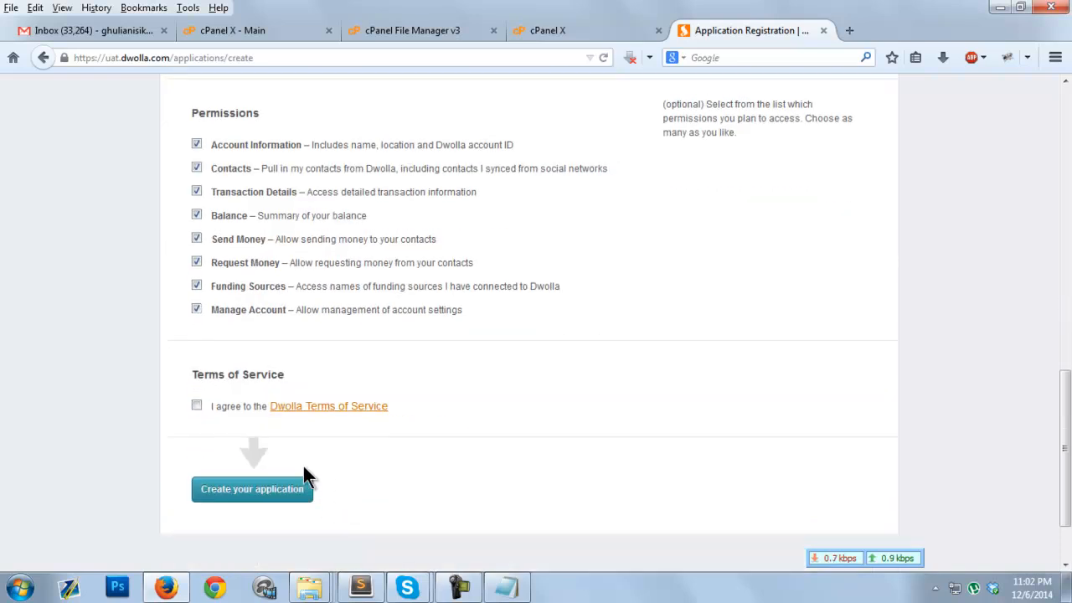
click(197, 406)
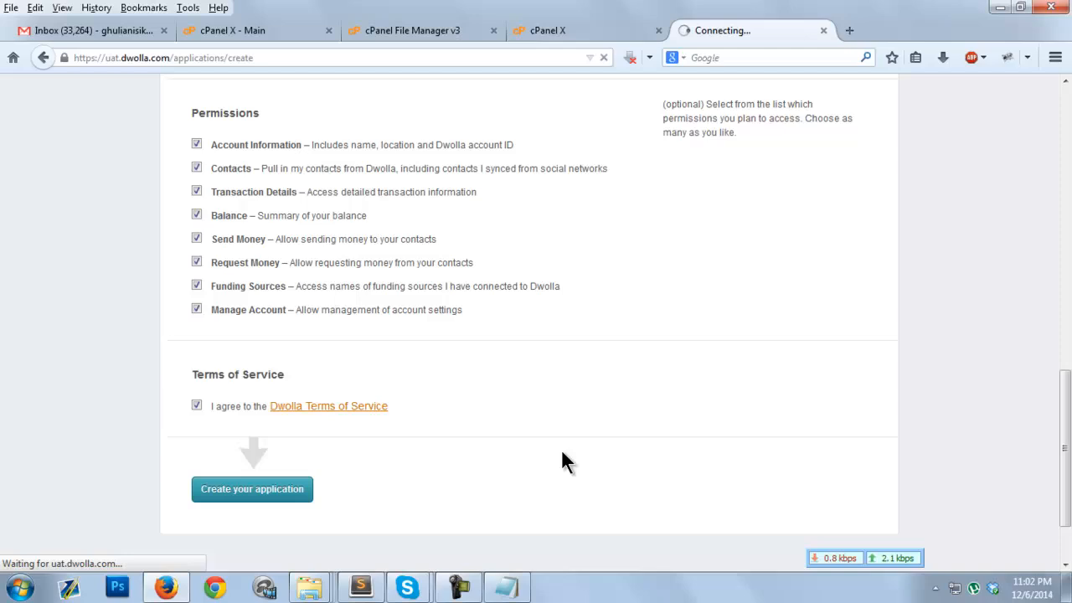
click(253, 489)
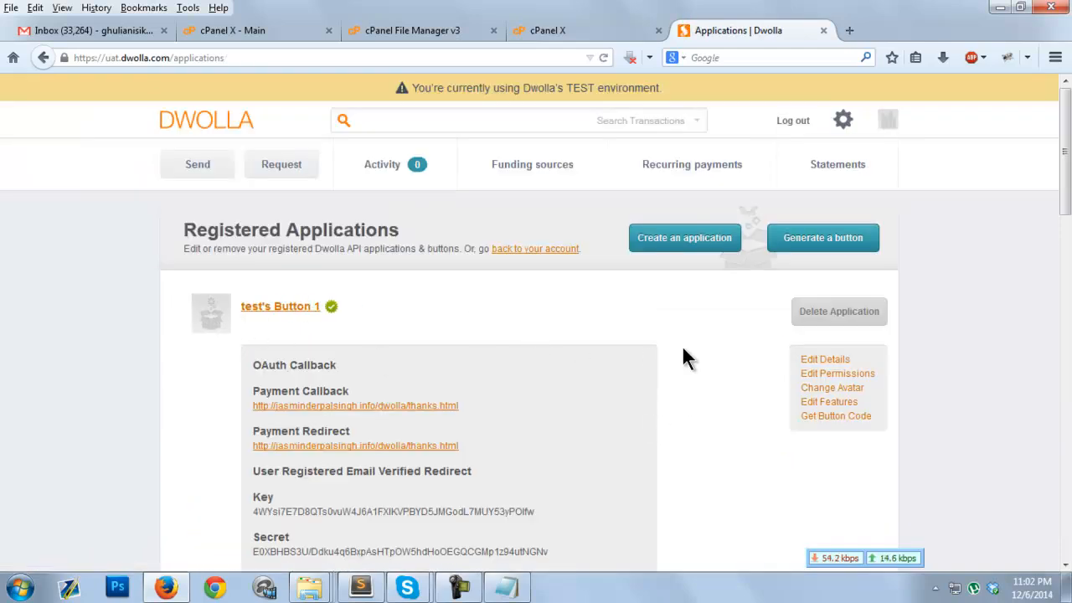
Scroll to testing123 in Registered Applications and open its Get Button Code page.
scroll(down, 3)
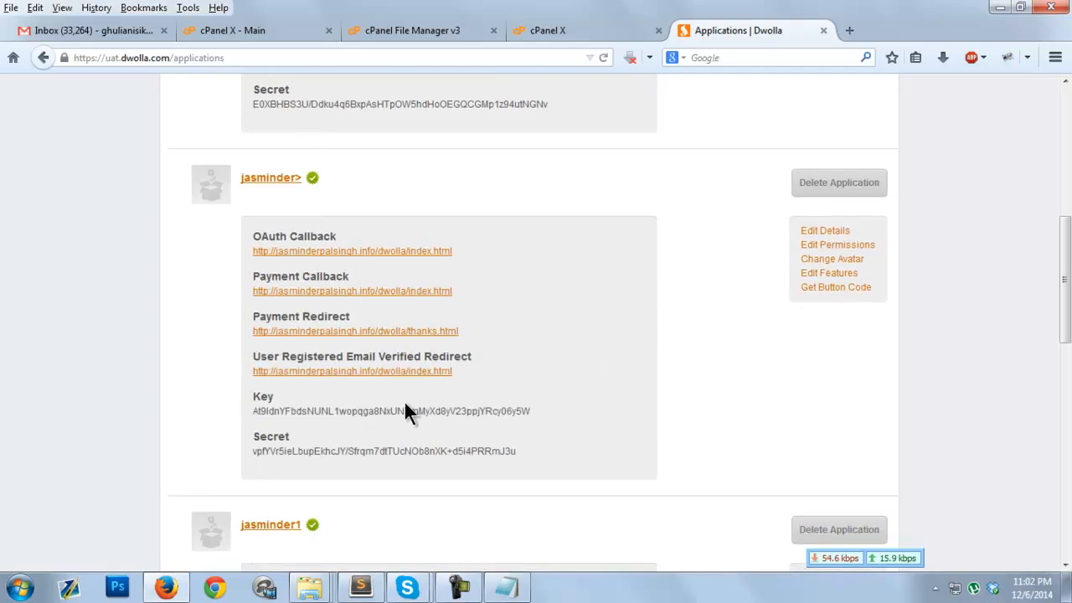
scroll(down, 3)
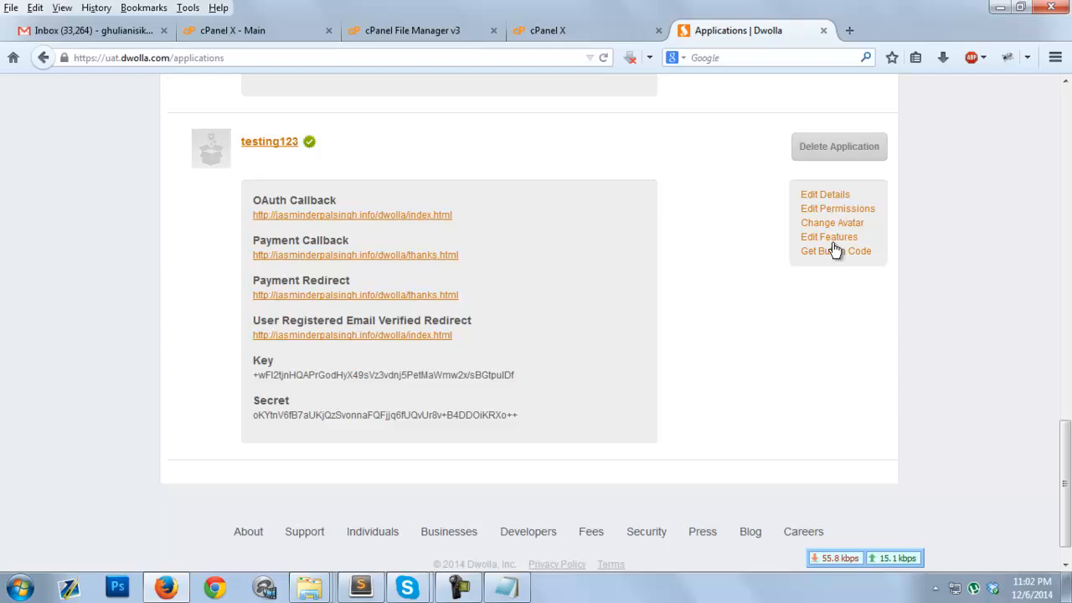
click(835, 251)
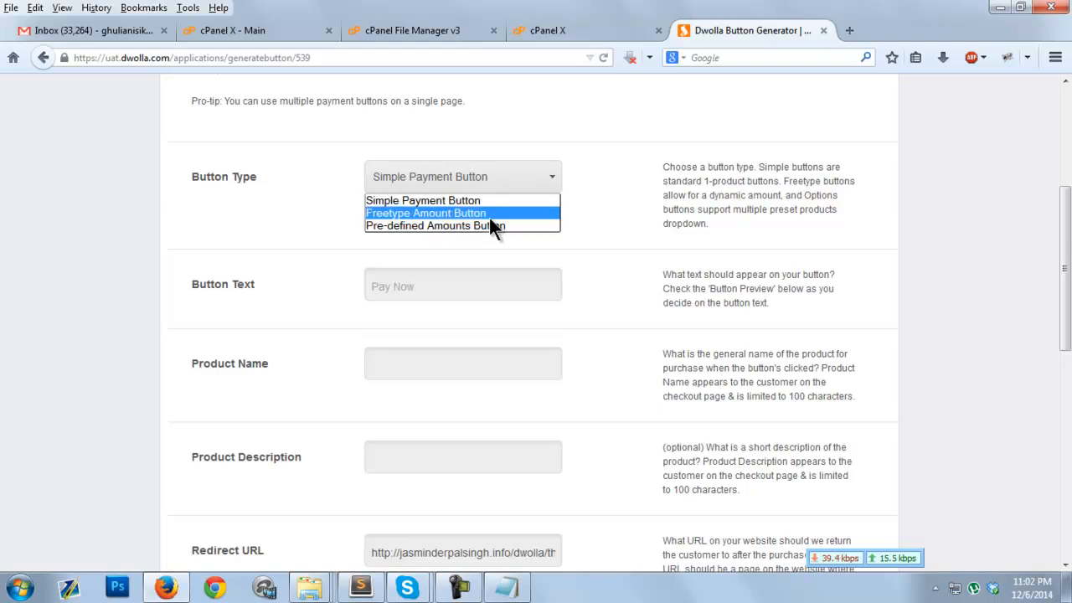
Create a Freetype Amount 'Pay now' button for product Testing, description sdhj, amount 5.
click(426, 213)
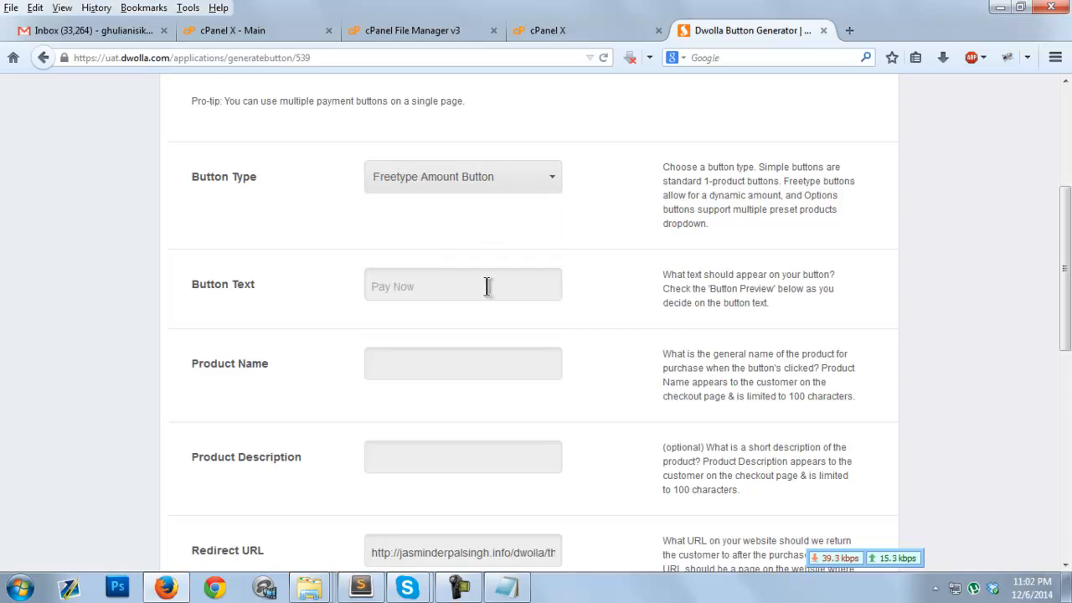
click(462, 177)
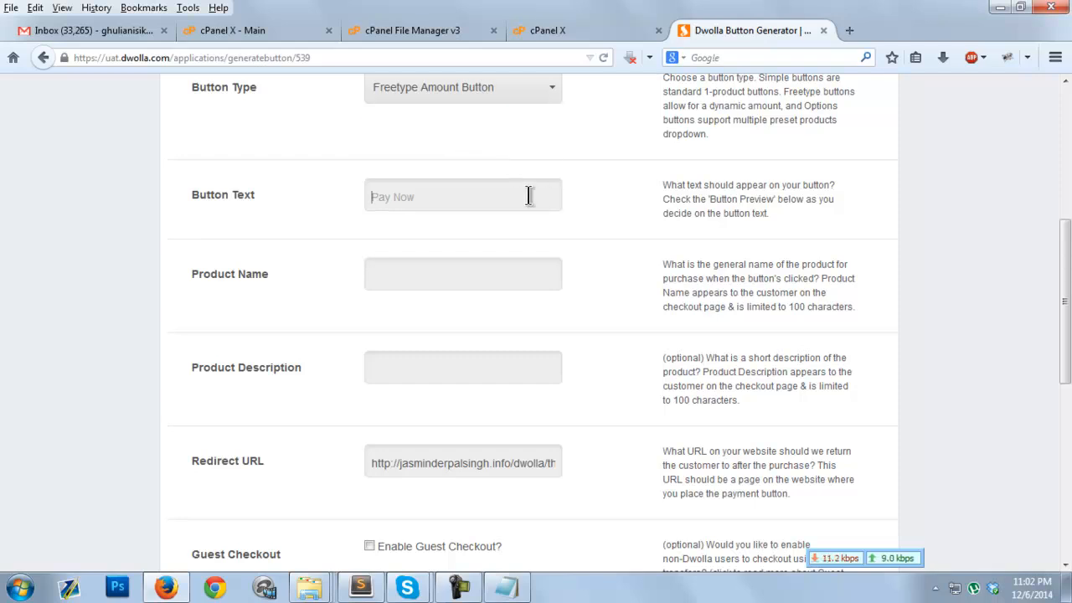
text(Pay now)
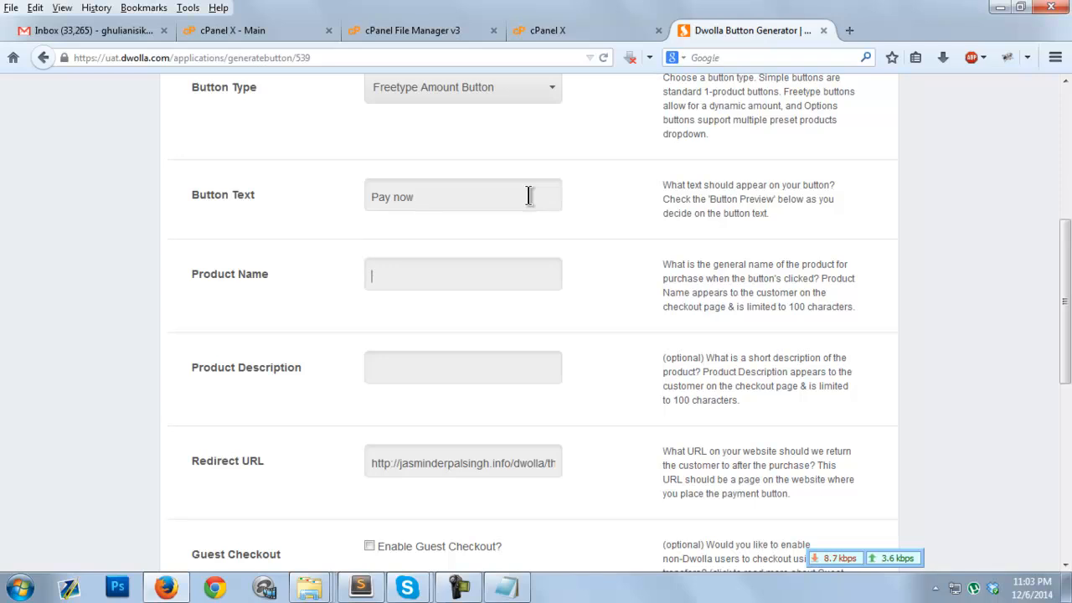
text(Testing)
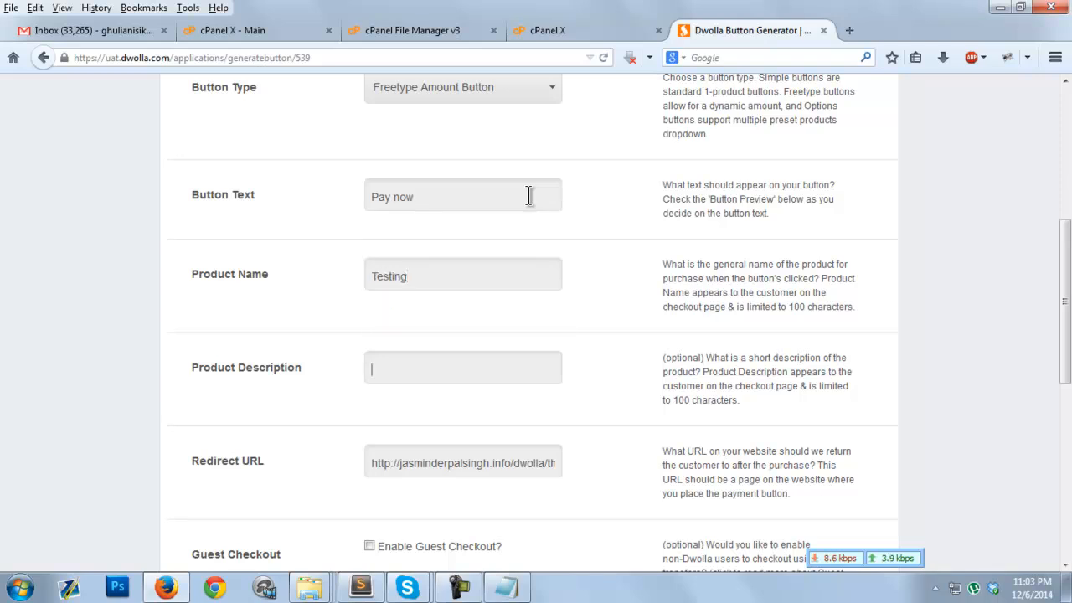
text(sdhj)
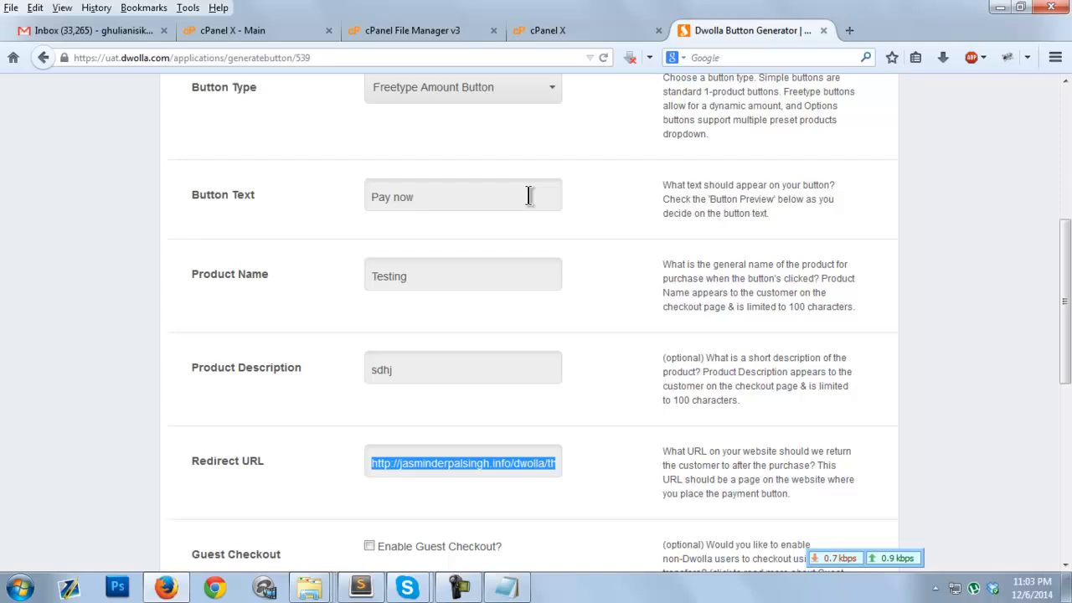
scroll(down, 3)
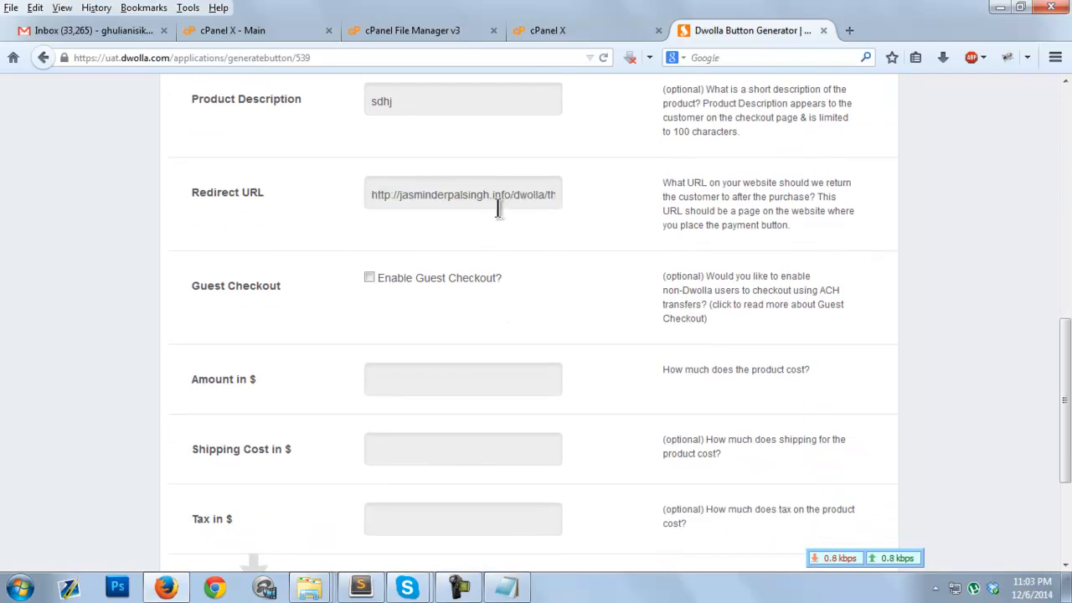
text(5)
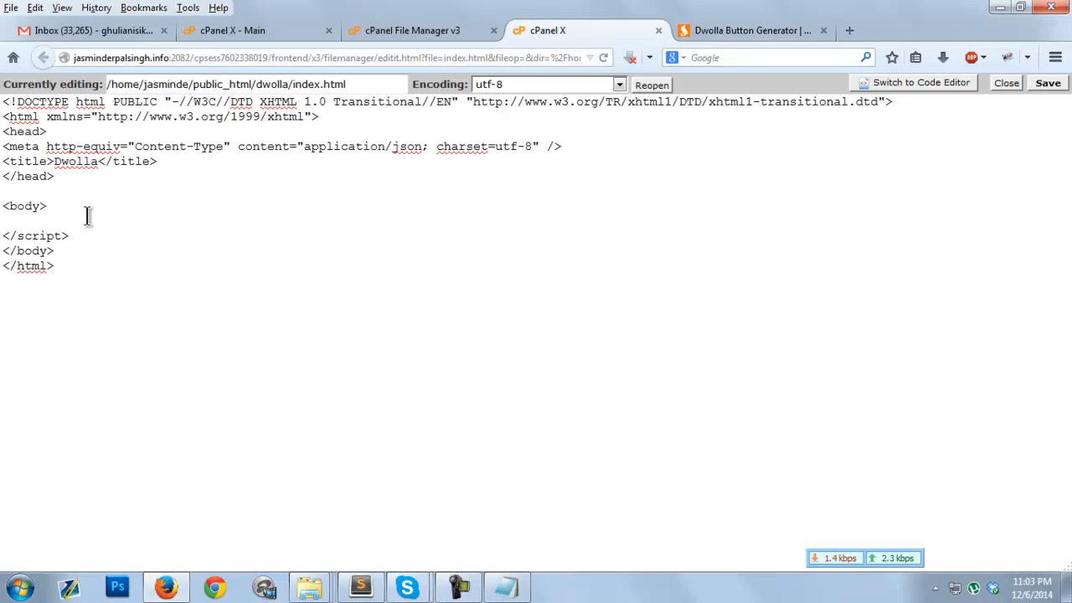
Paste the generated Dwolla button code into index.html's body and save the file.
click(750, 30)
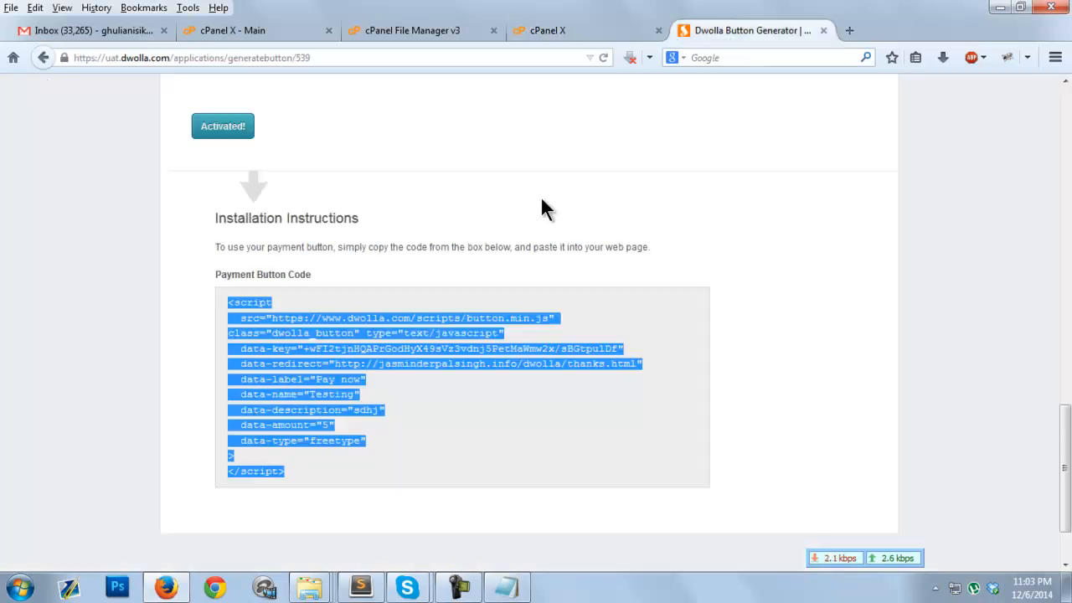
click(586, 30)
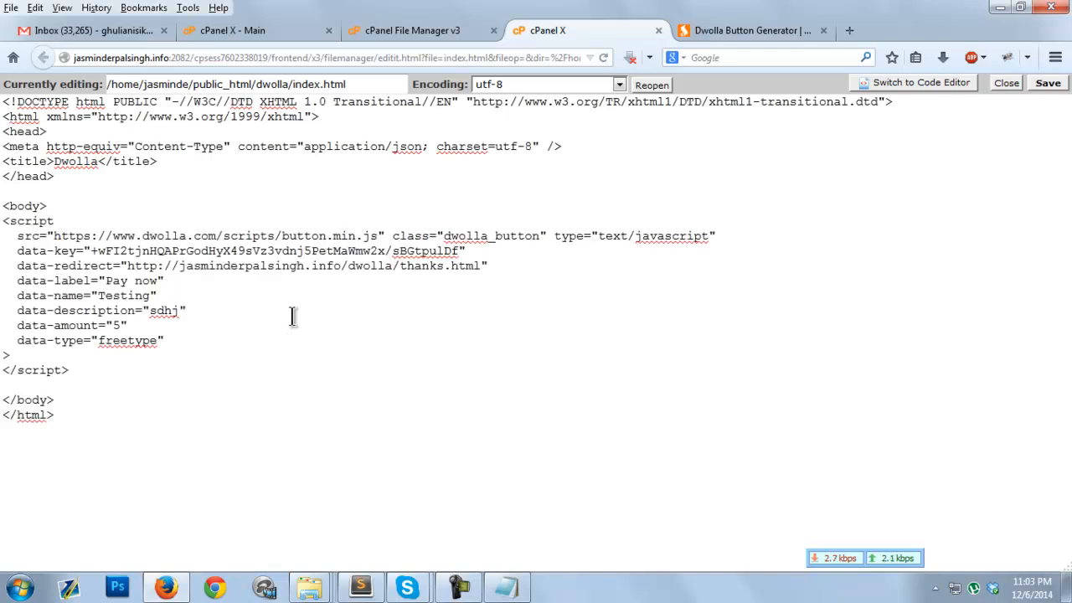
click(1047, 84)
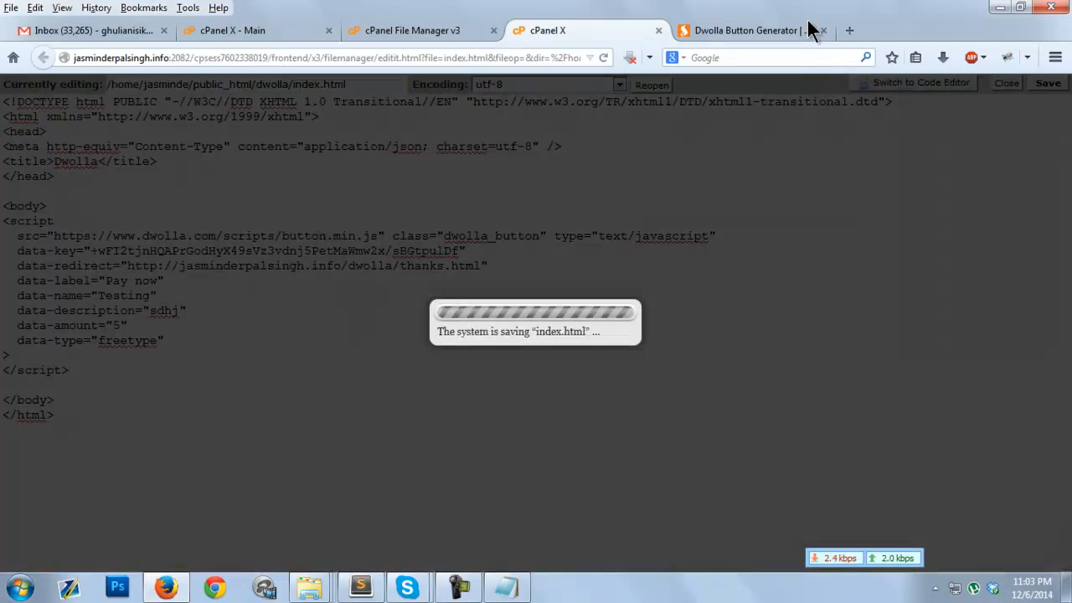
click(849, 30)
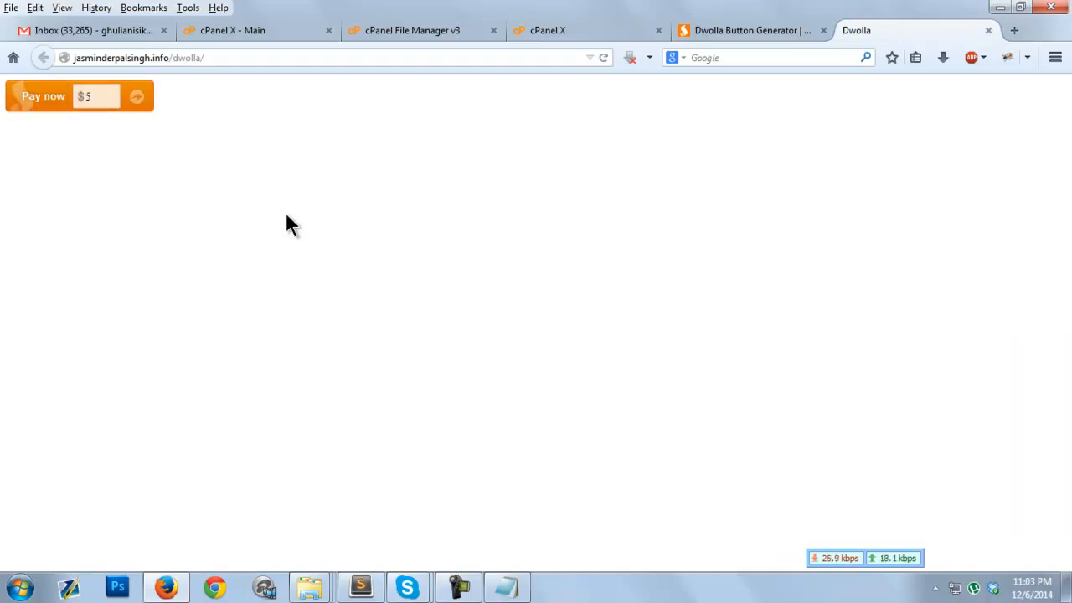
mouse_move(136, 96)
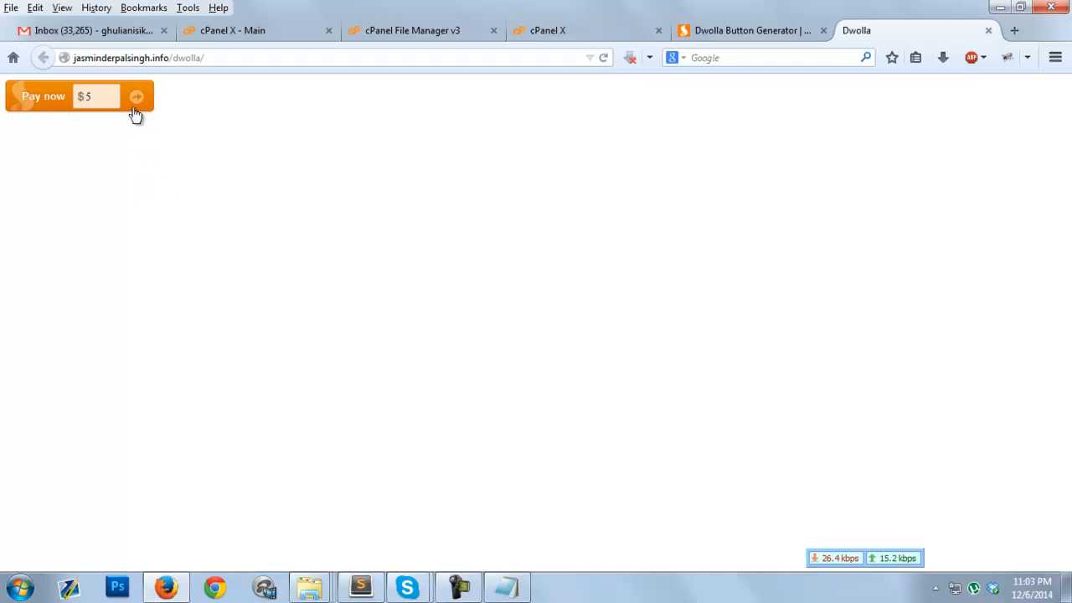
mouse_move(170, 176)
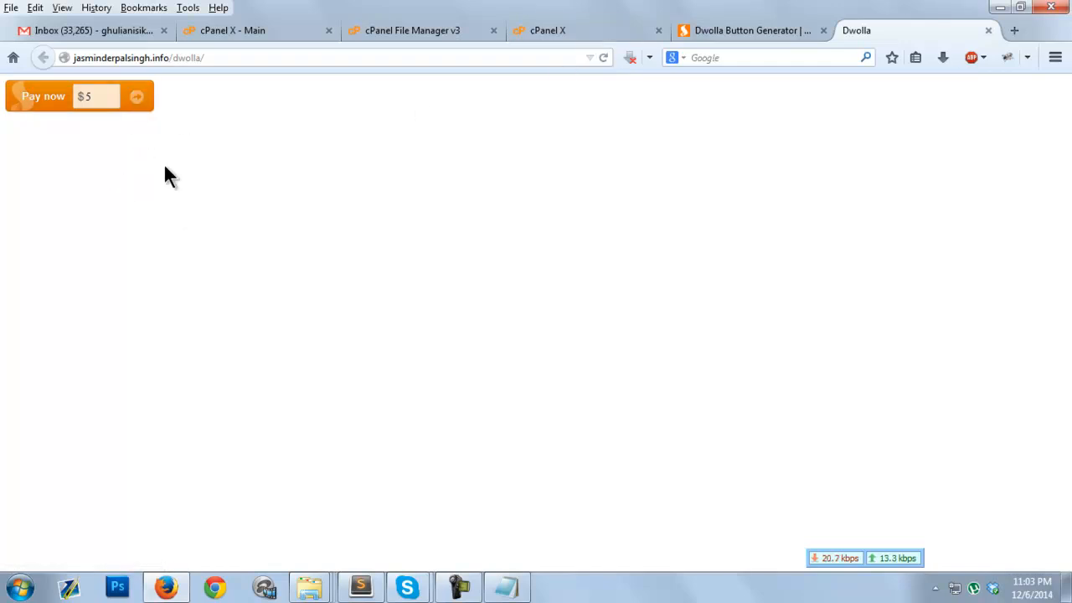
mouse_move(199, 182)
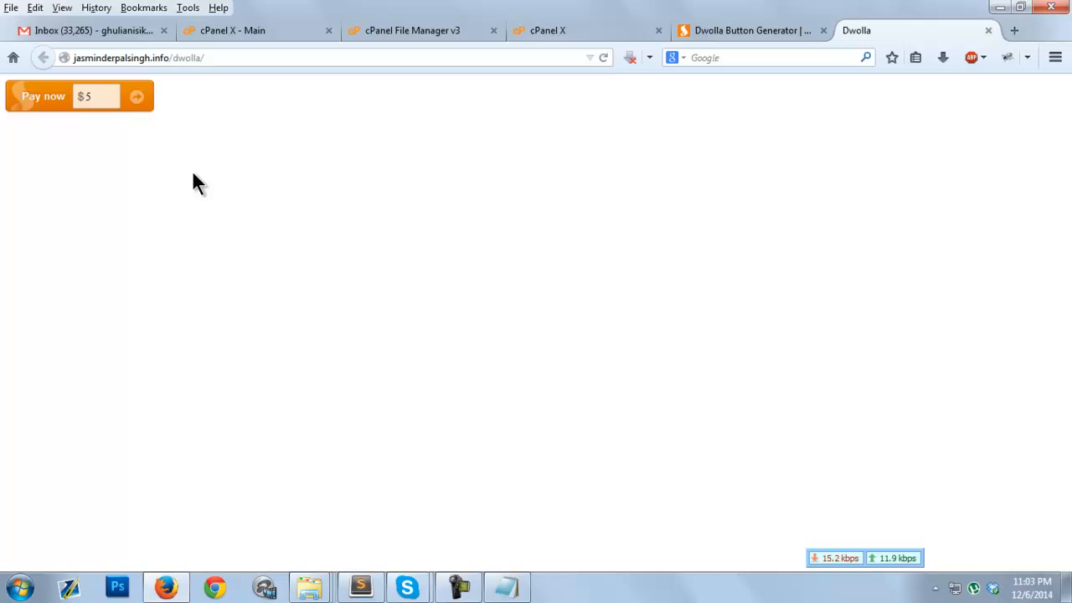
Submit the $5 Pay now button on jasminderpalsingh.info/dwolla/, reaching the thanks page.
click(43, 95)
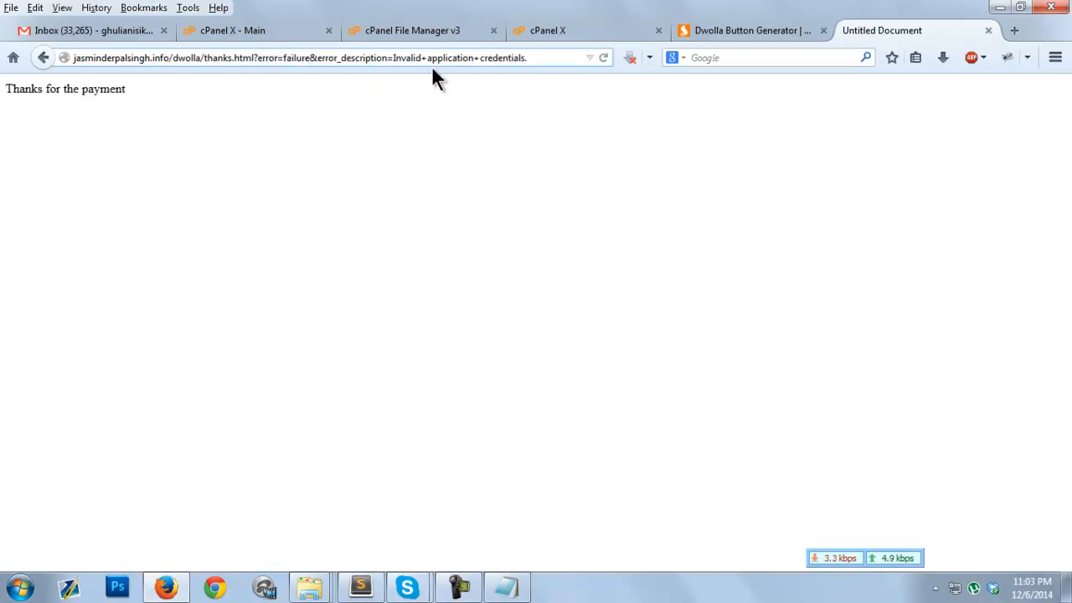
mouse_move(520, 161)
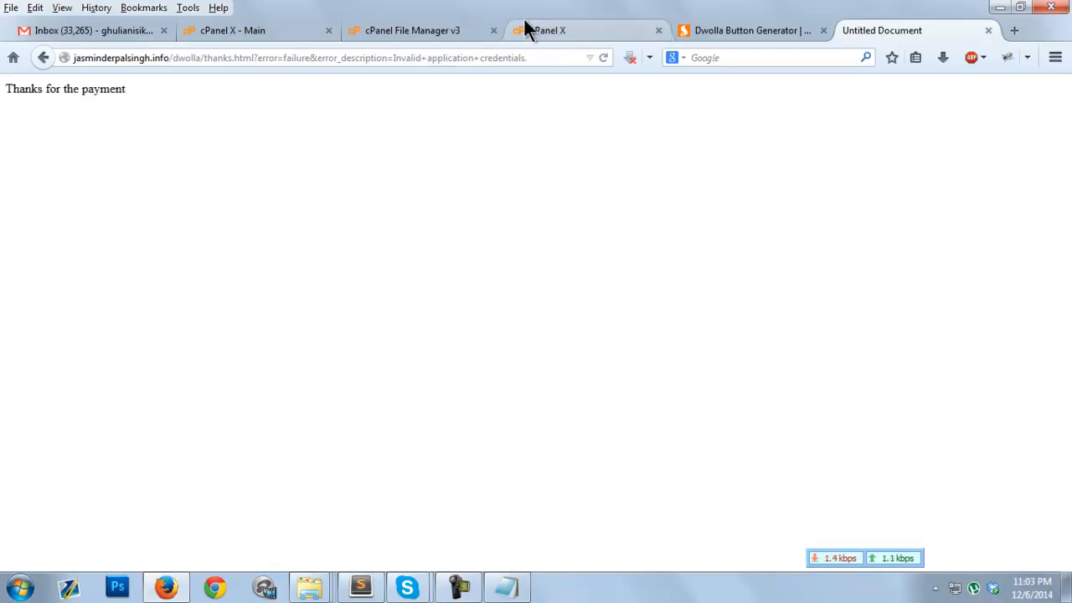
Open the hosted Dwolla button.min.js script from index.html in a new tab and search 'www'.
click(586, 30)
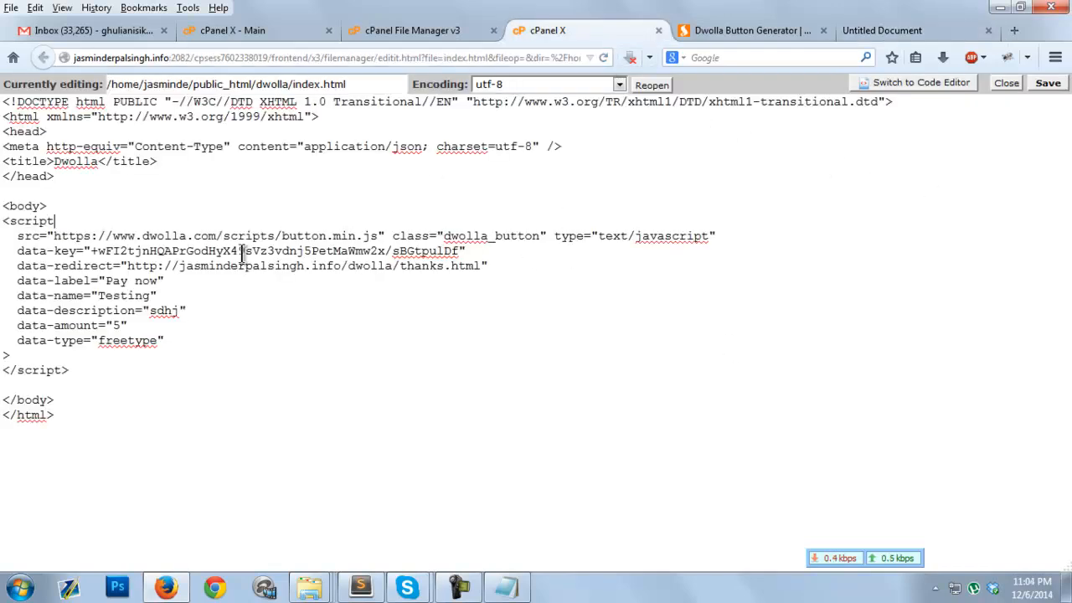
drag(54, 235, 356, 236)
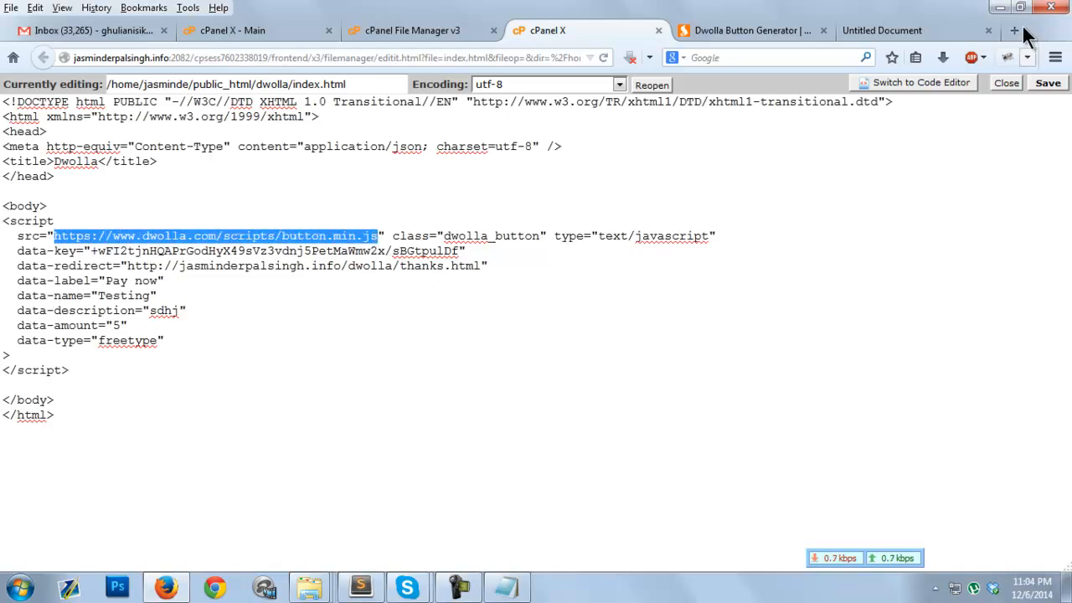
click(215, 235)
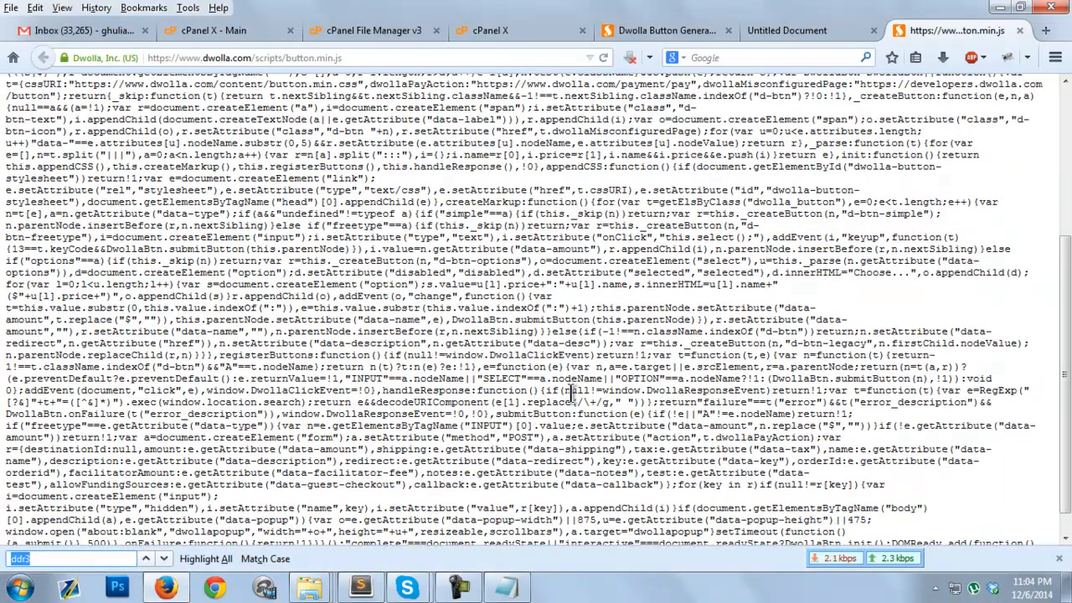
text(www)
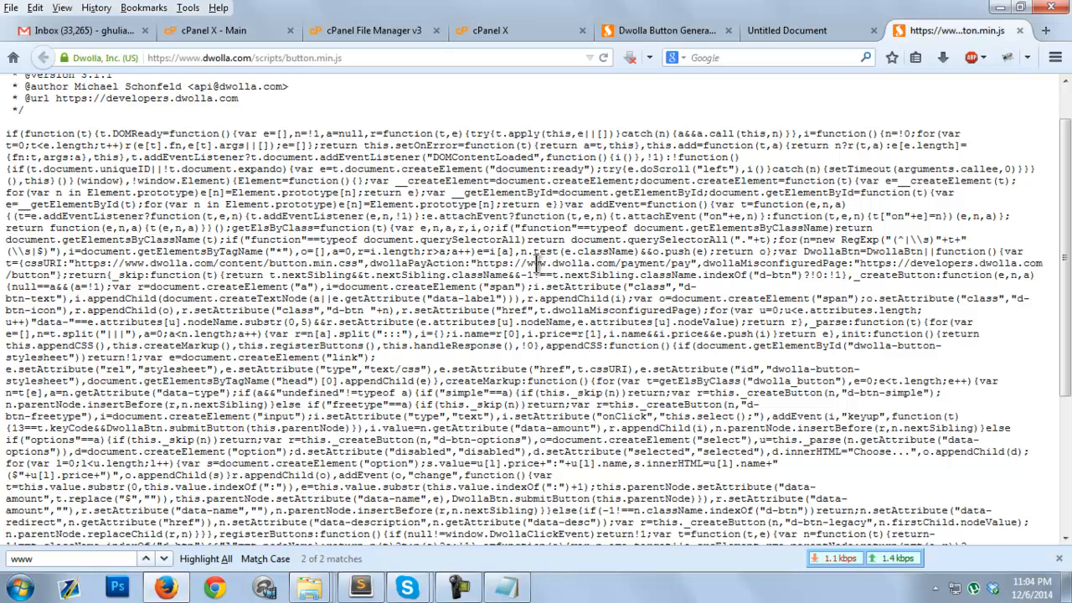
Select 'www' in the dwollaPayAction address, check the result page, and return to File Manager.
double_click(536, 263)
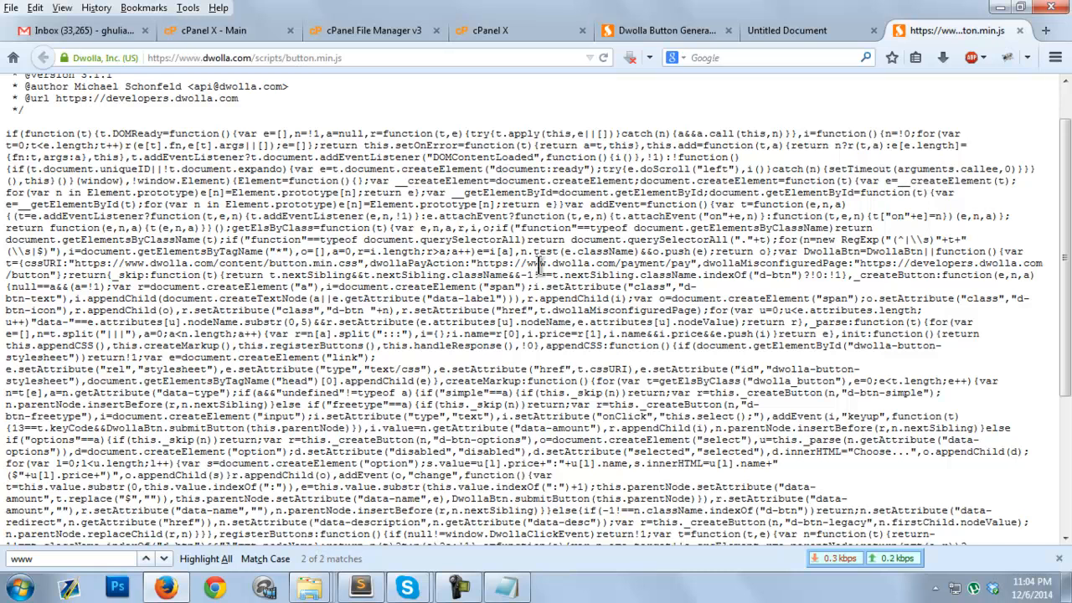
double_click(536, 264)
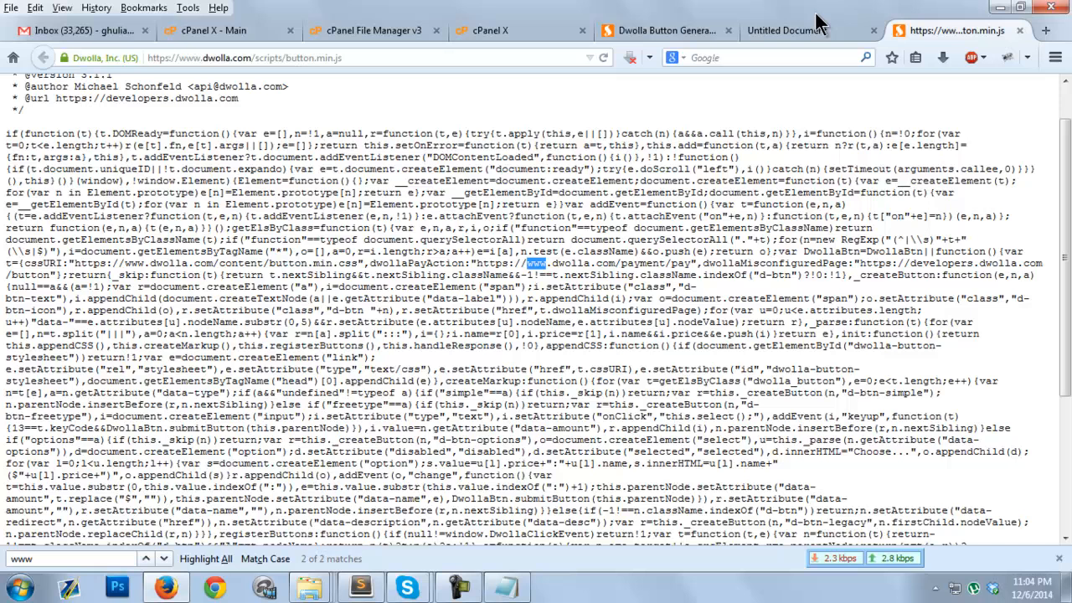
click(786, 30)
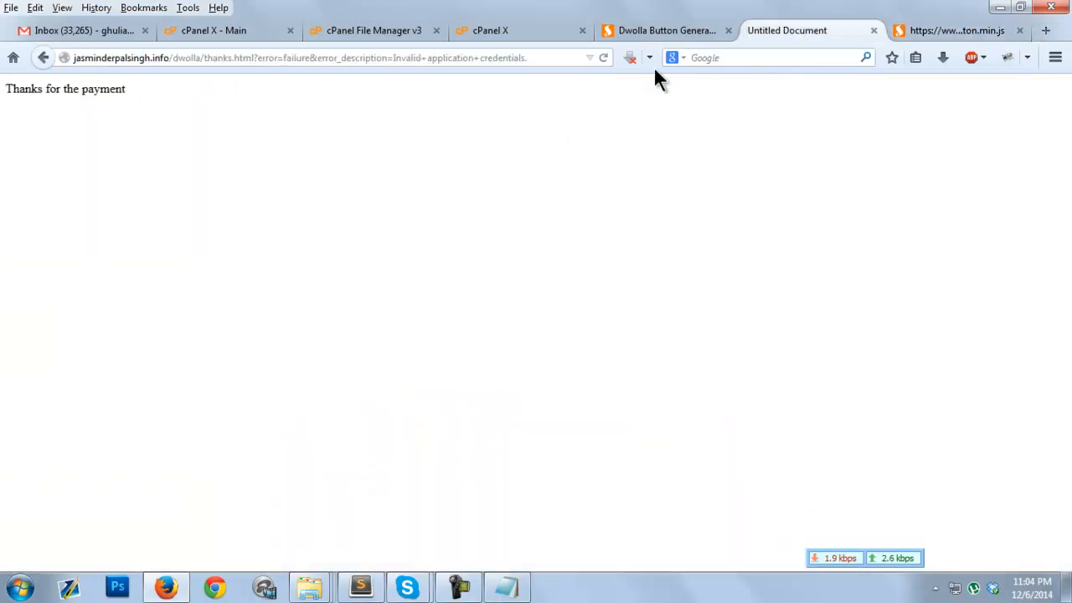
click(501, 57)
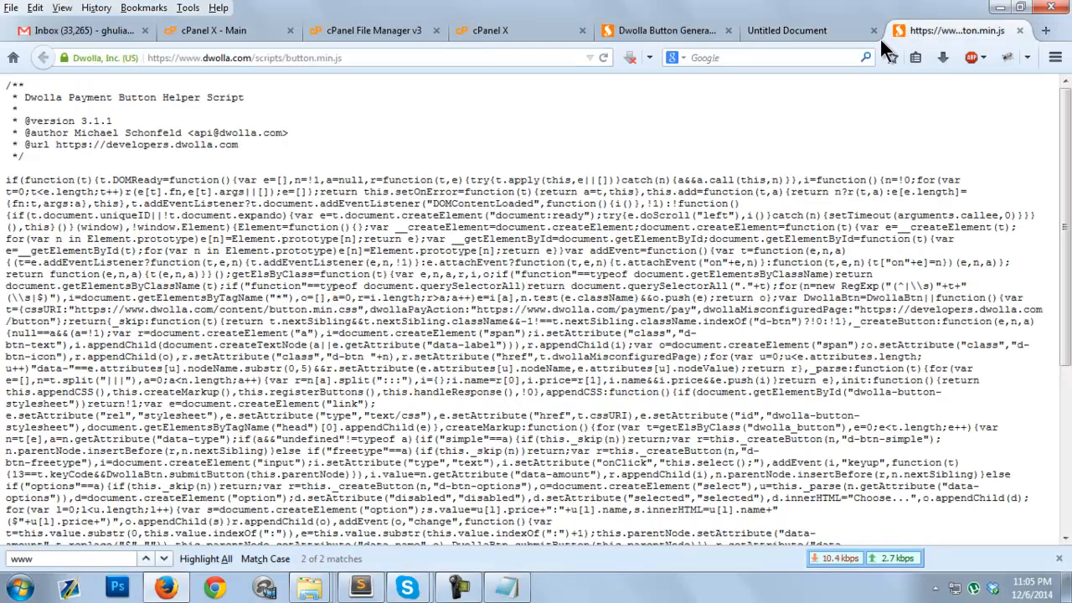
click(373, 30)
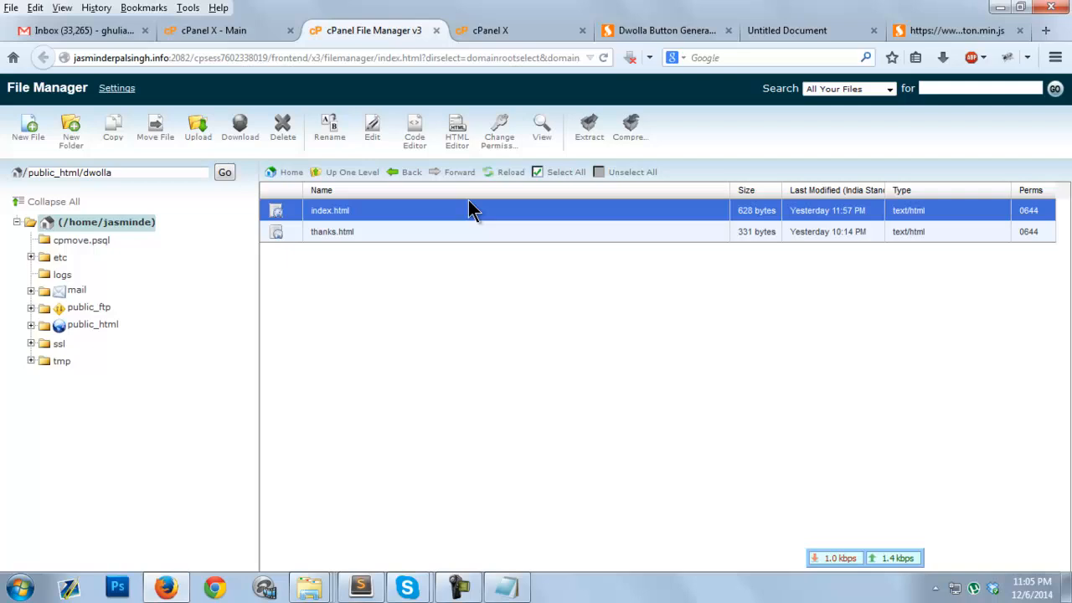
Create a new file named dwolla.js in the dwolla folder.
click(29, 129)
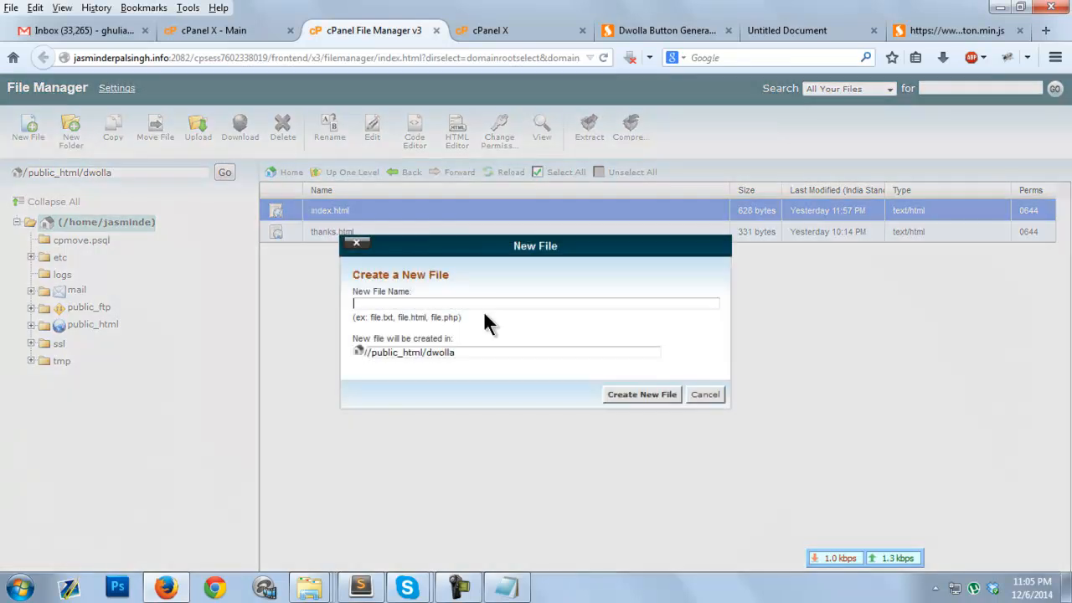
text(dwolla.)
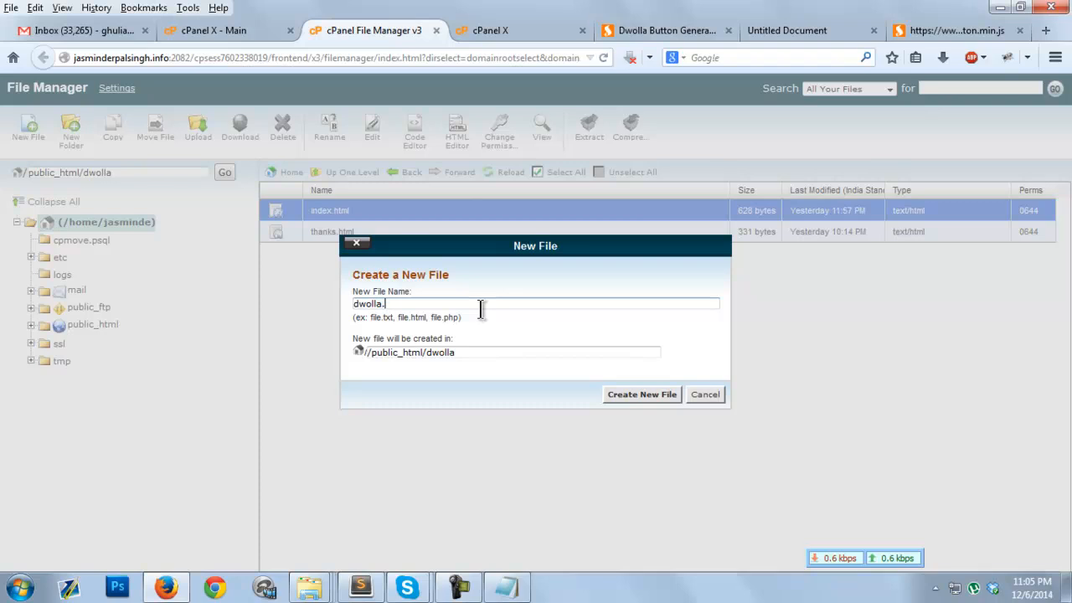
click(705, 394)
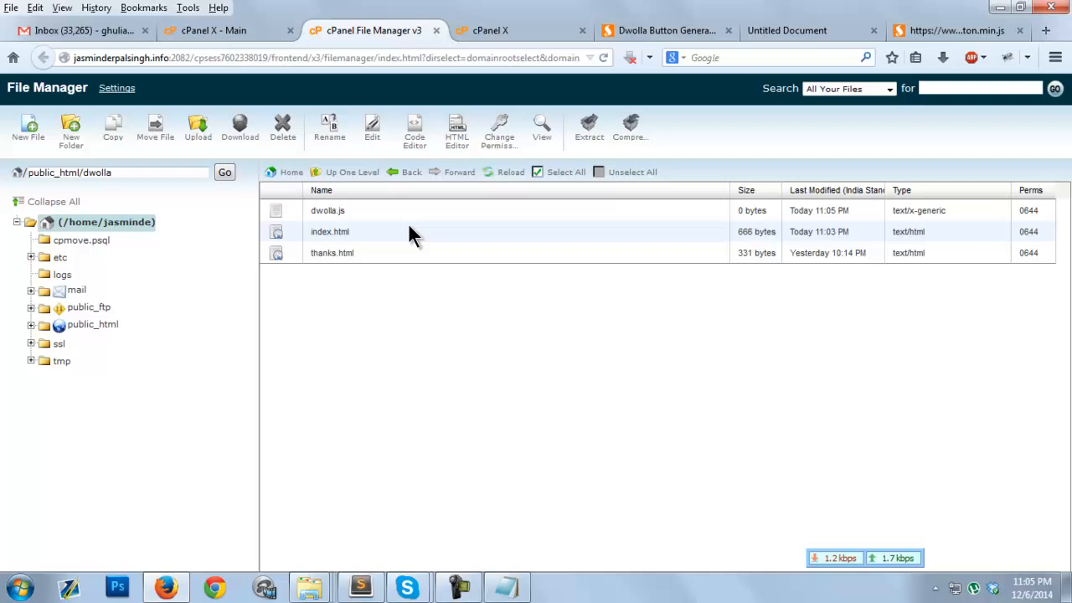
Paste Dwolla's script into dwolla.js, change www to uat, and save.
right_click(328, 211)
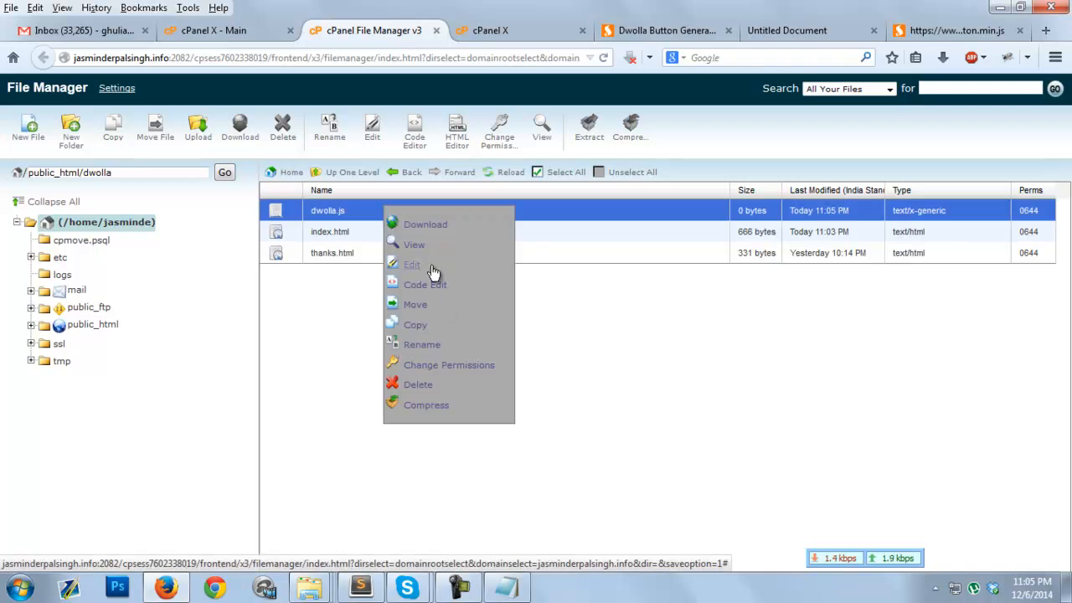
click(412, 265)
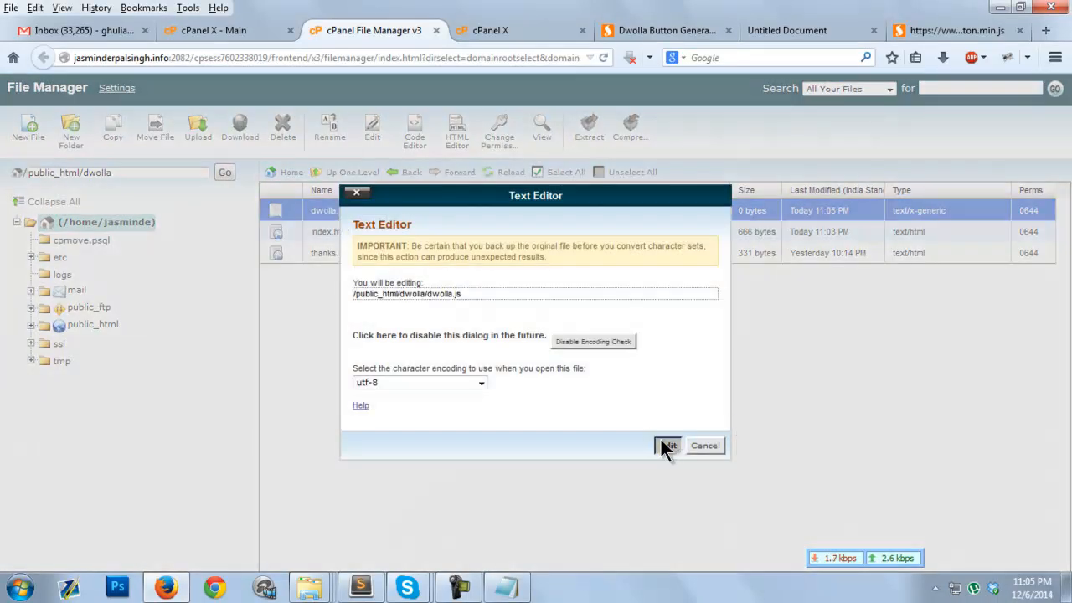
click(667, 445)
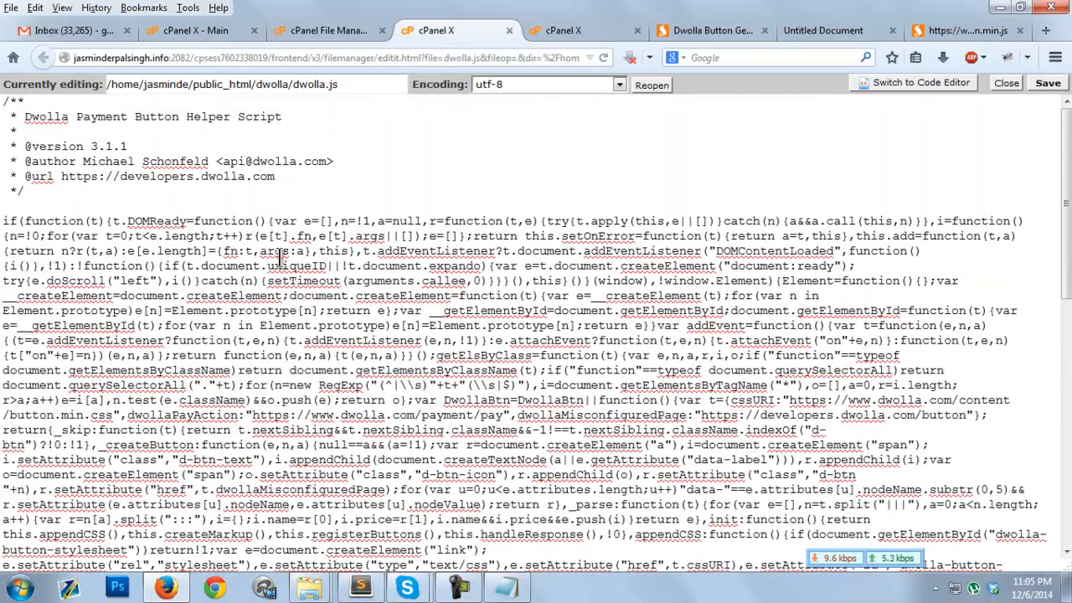
text(www)
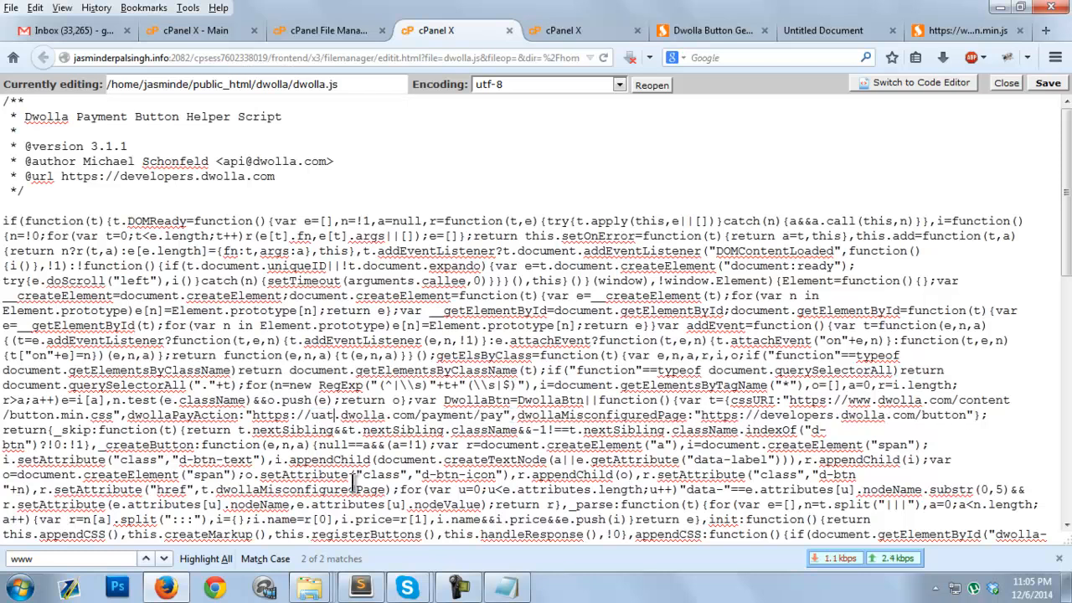
click(1048, 83)
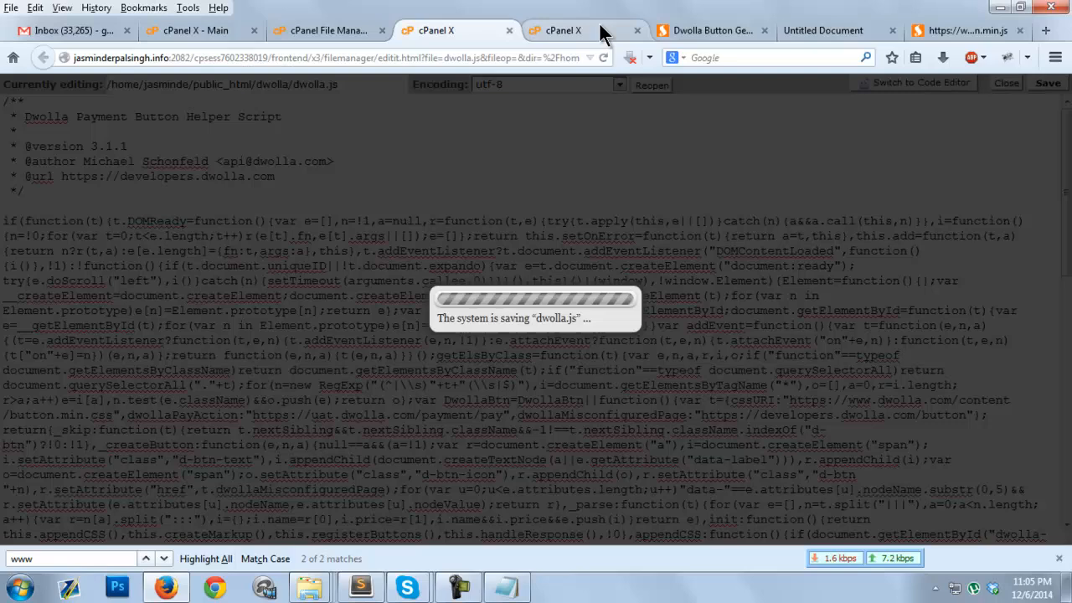
click(563, 31)
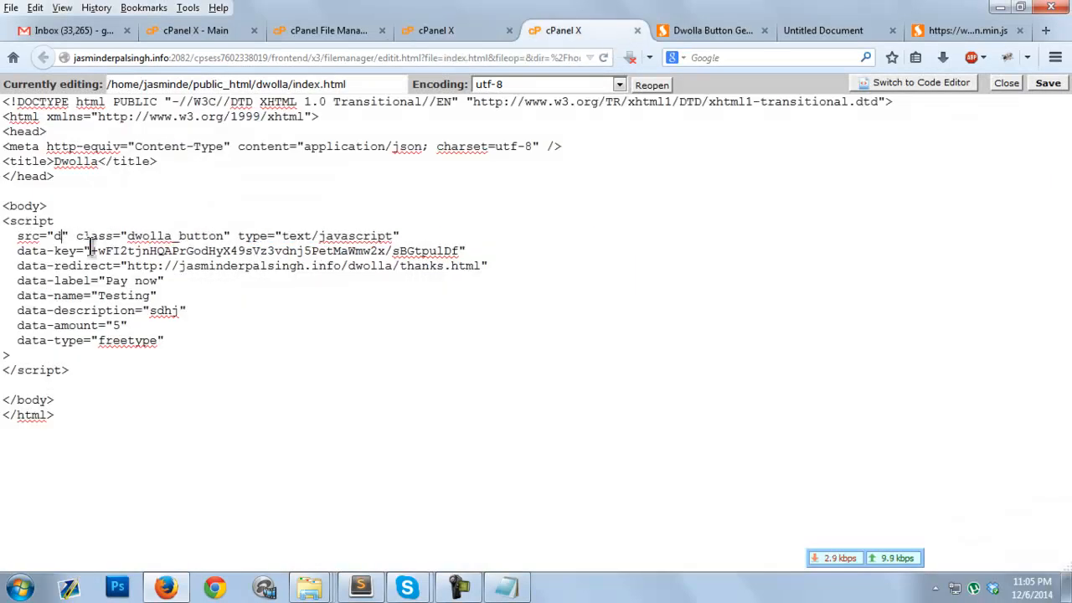
Point the index.html Pay Now script src to the local dwolla.js and save the file.
text(wolla.js)
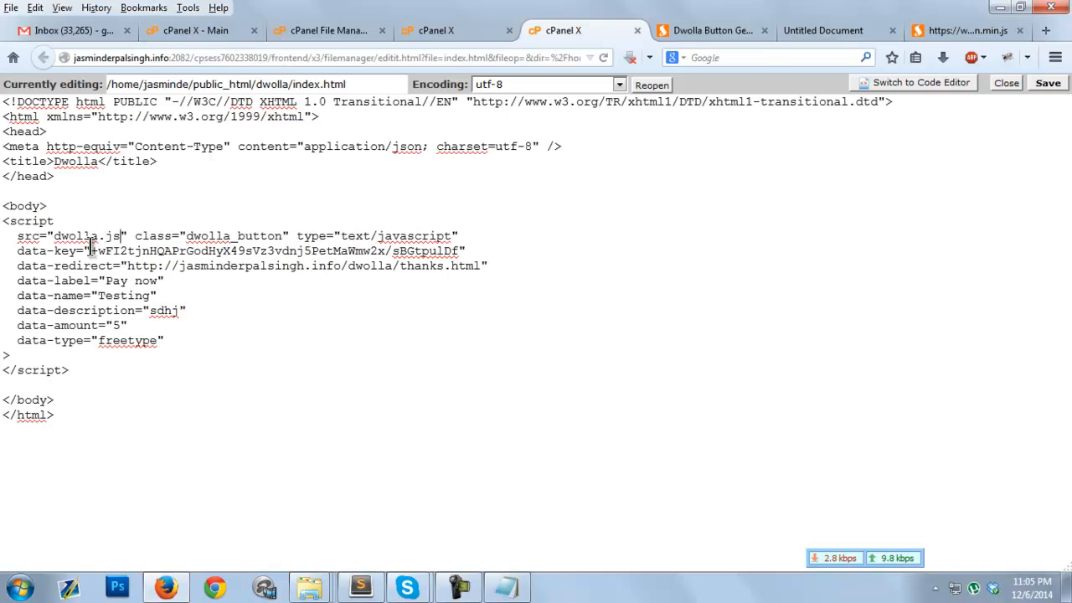
double_click(76, 236)
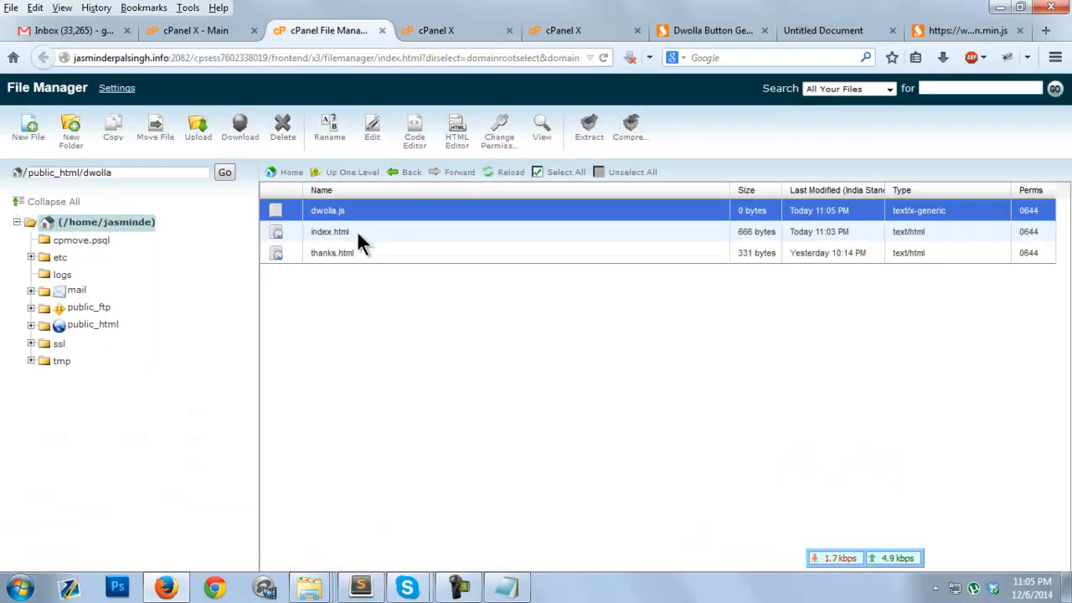
click(329, 231)
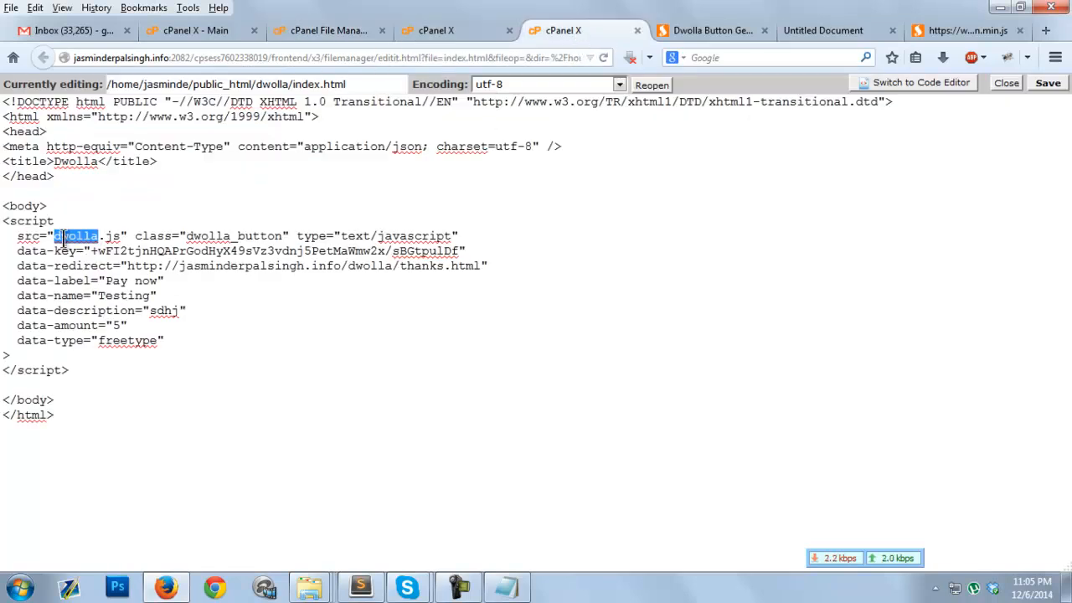
double_click(78, 235)
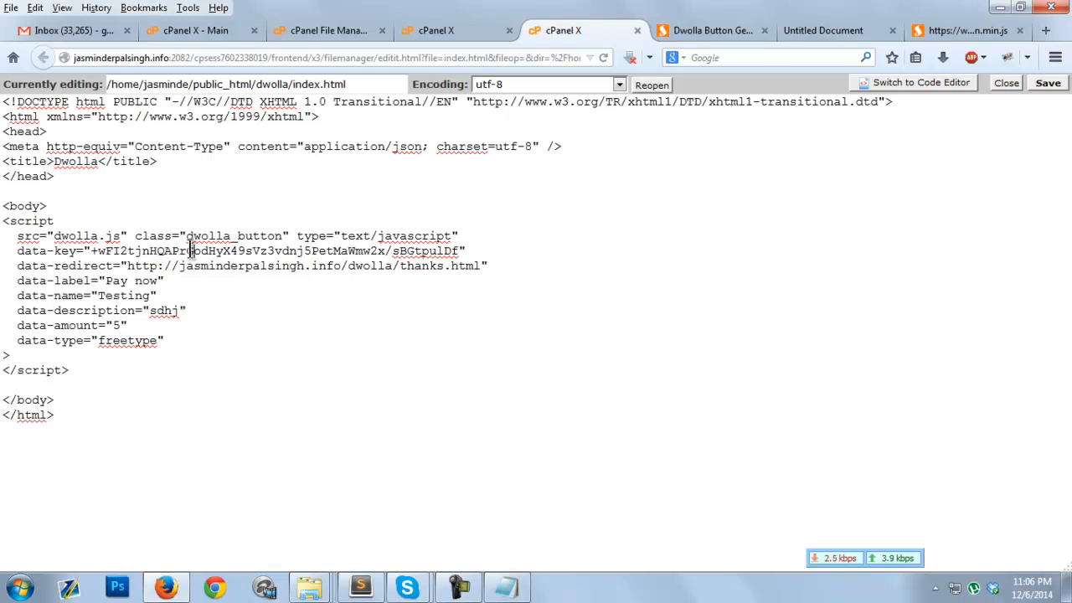
click(1048, 83)
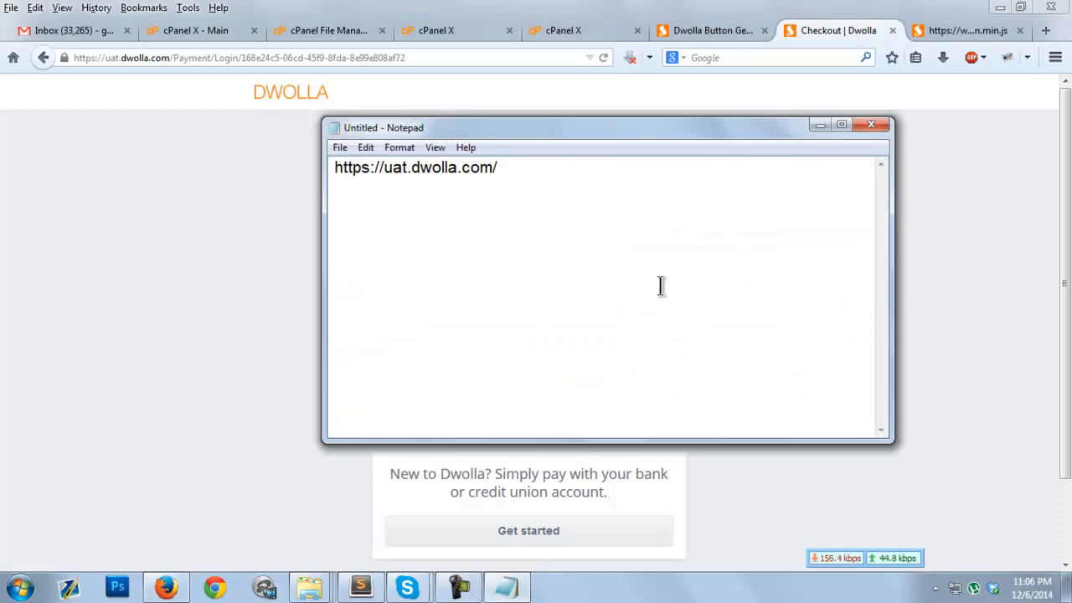
mouse_move(703, 283)
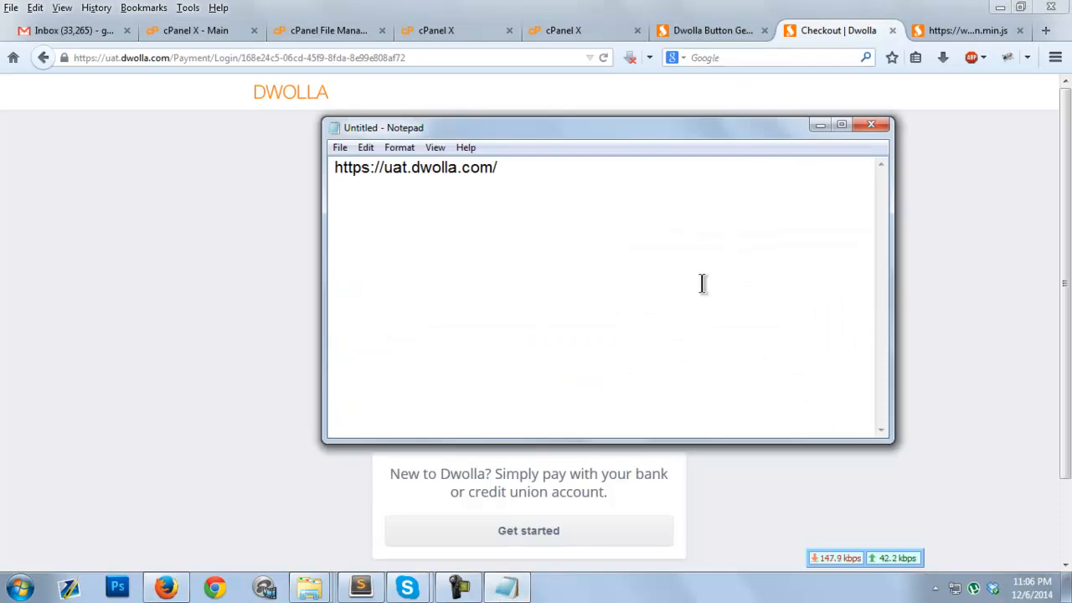